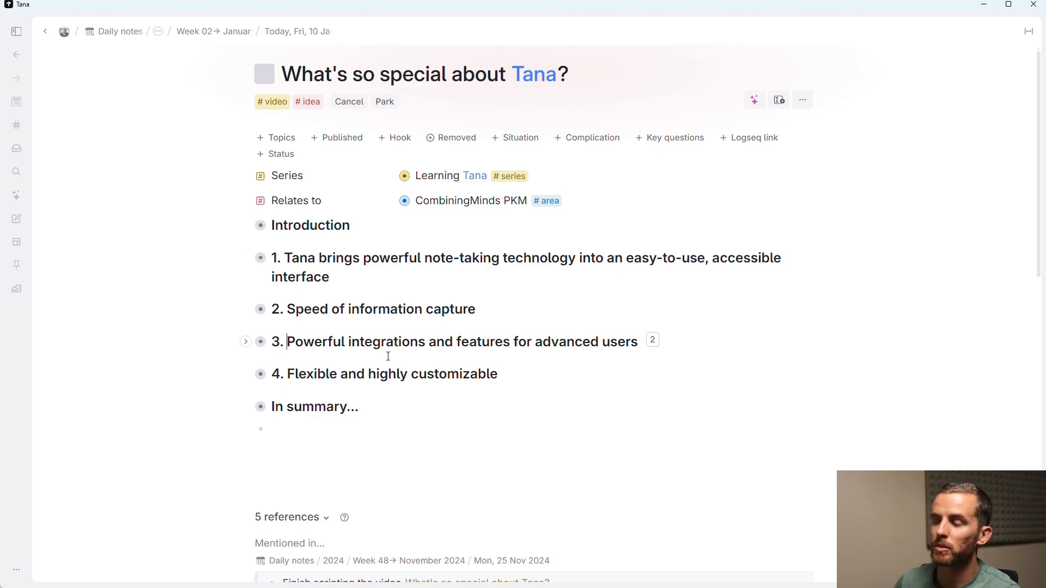
mouse_move(386, 374)
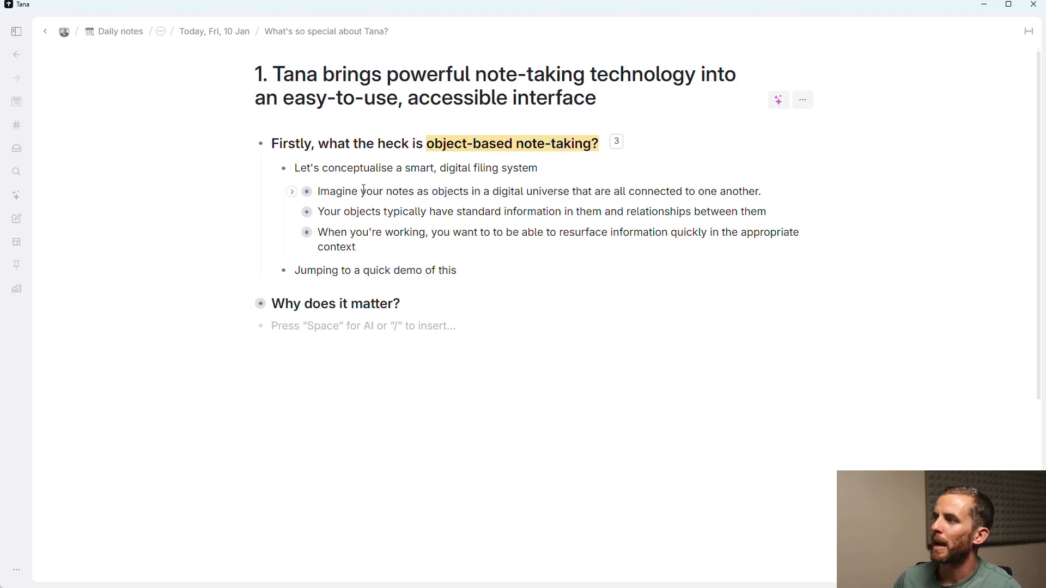
mouse_move(293, 192)
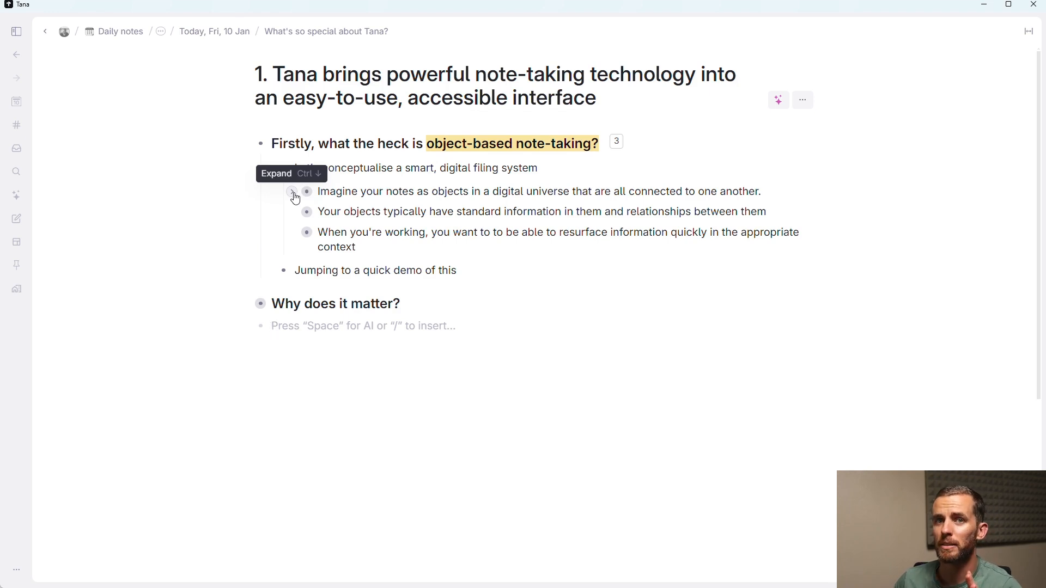
Step: Unfold the notes-as-objects point to show its examples and the supertag explanation
left_click(294, 192)
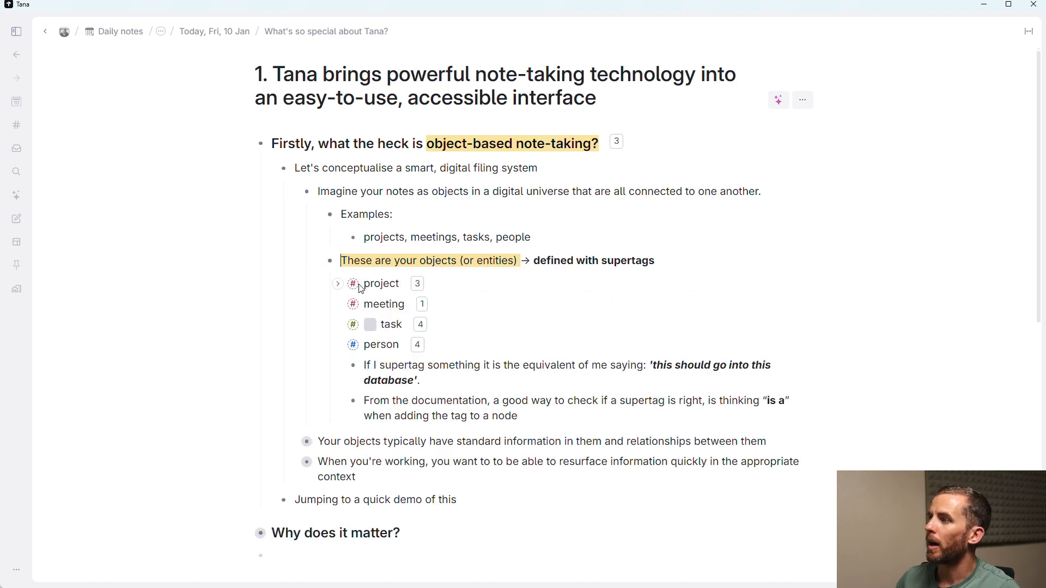
mouse_move(353, 283)
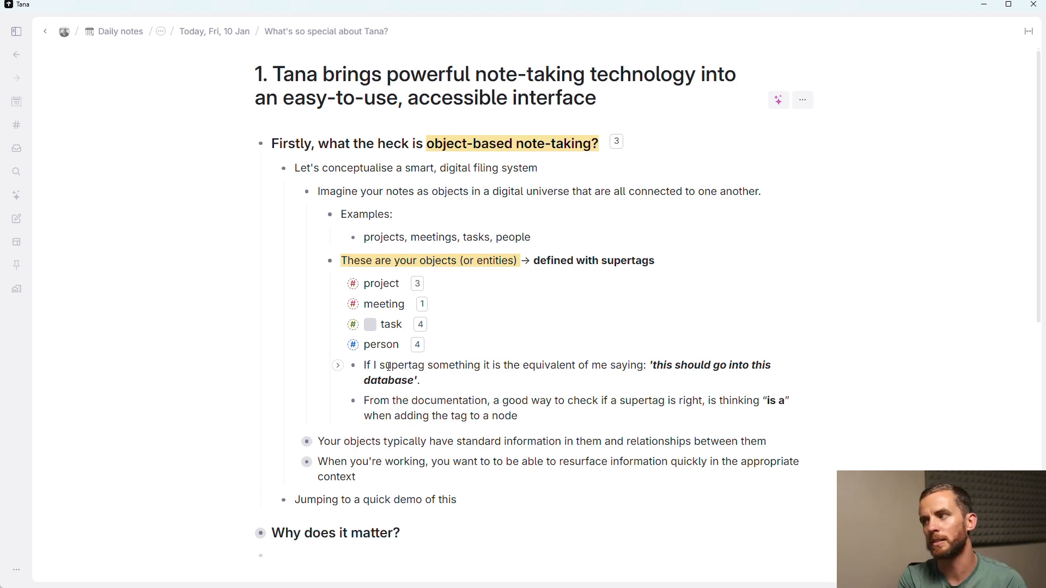
scroll("down", 3)
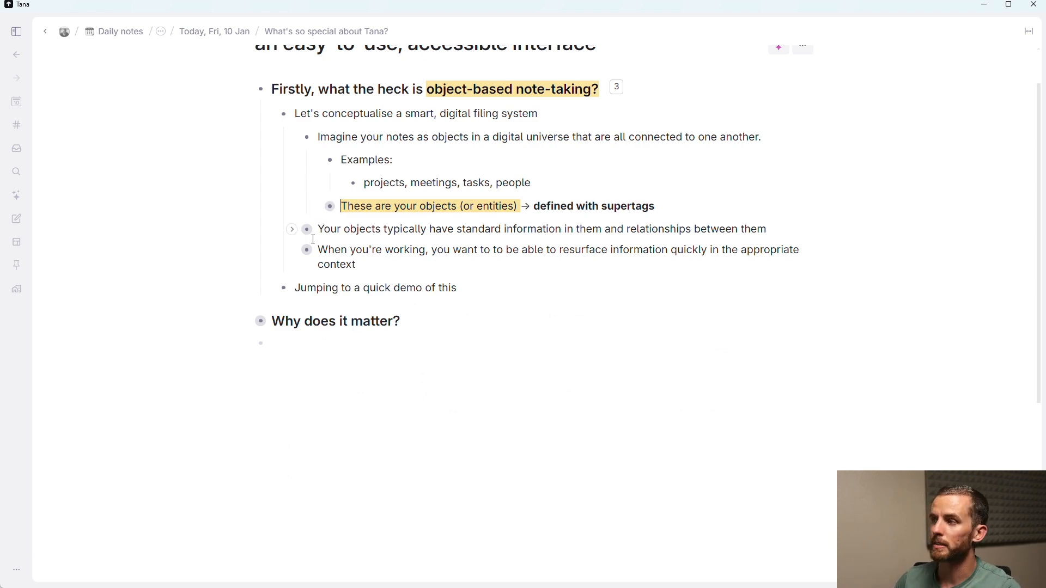
Step: Unfold the standard-information point, its Examples and the fields sub-point
left_click(292, 229)
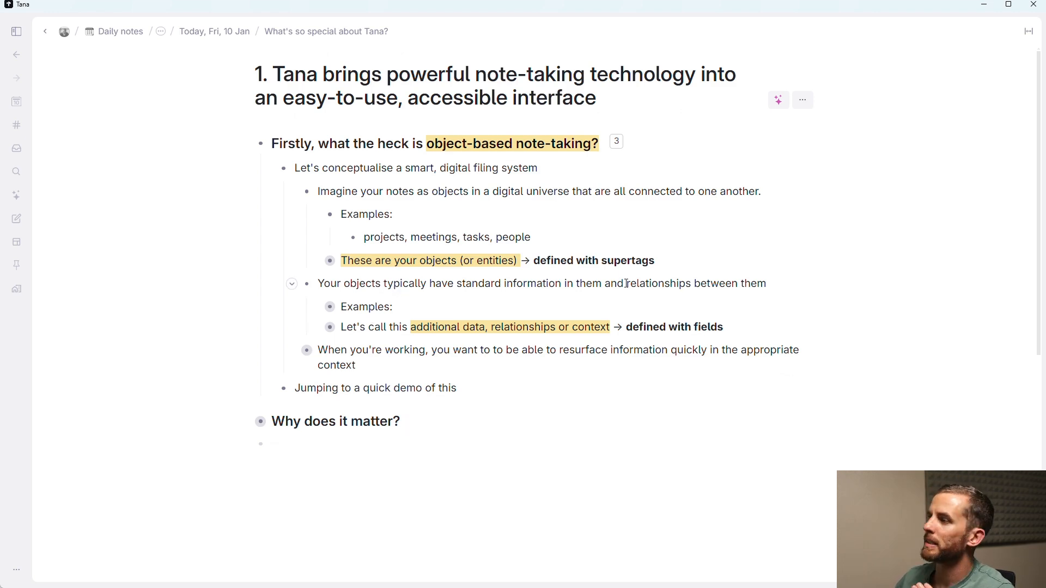
left_click(403, 422)
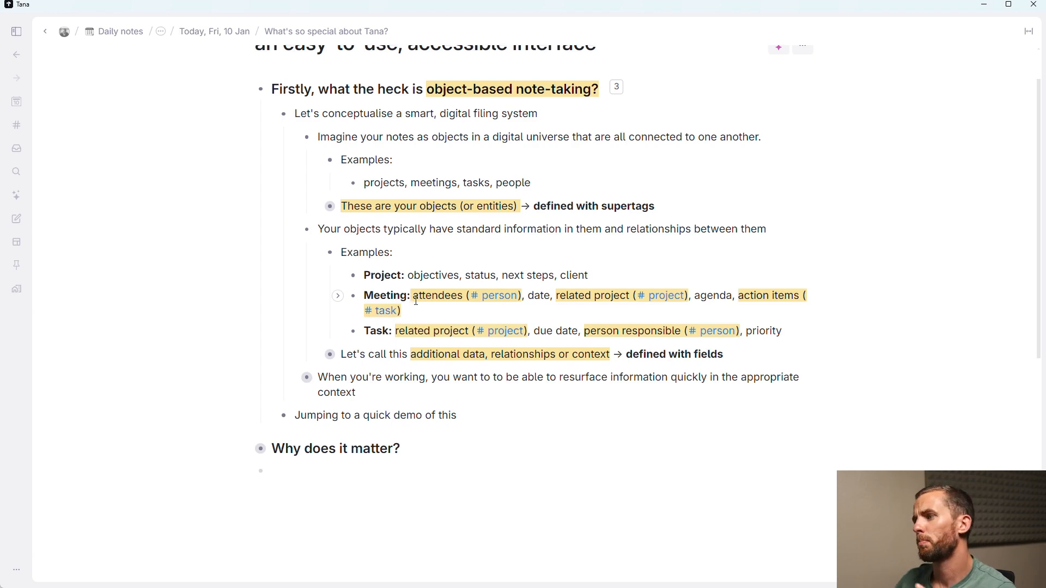
mouse_move(414, 310)
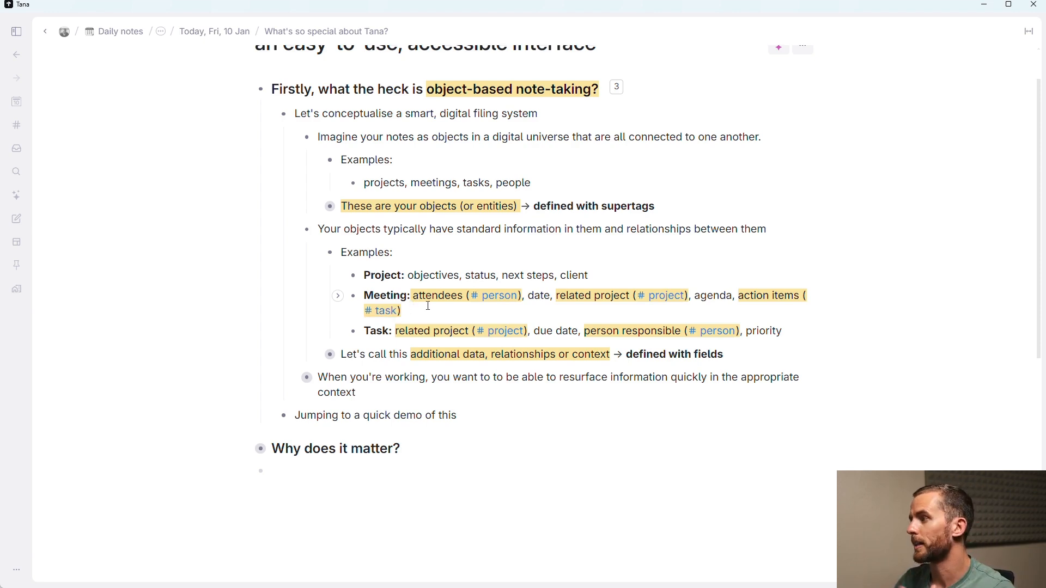
left_click(403, 449)
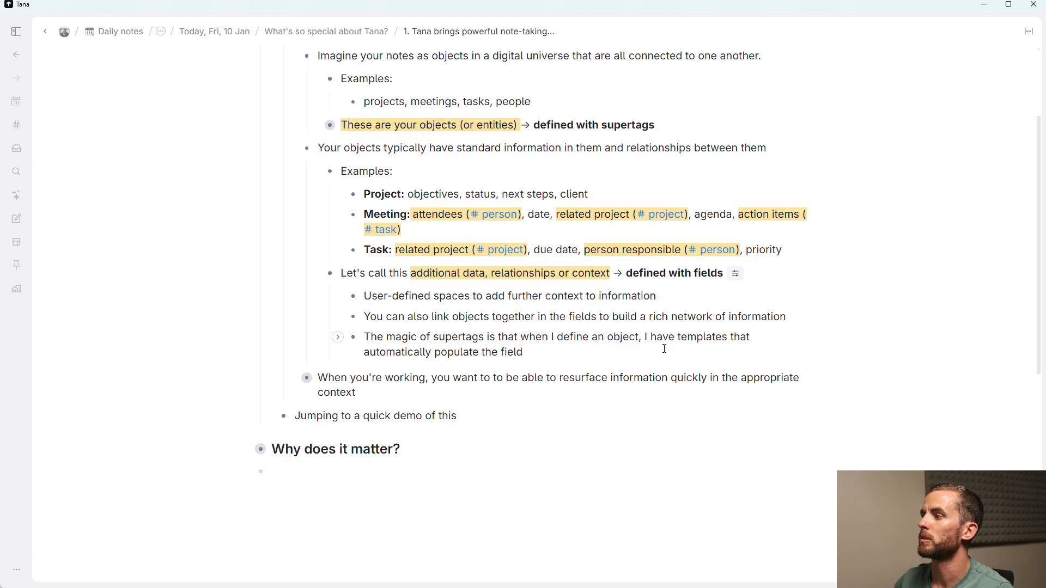
mouse_move(293, 157)
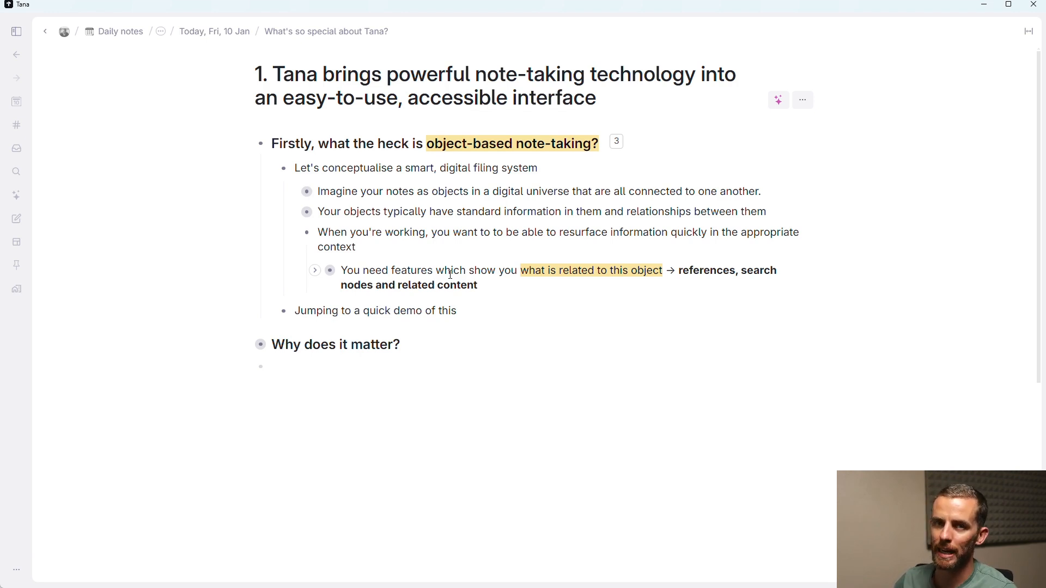
Step: Unfold the related-content features point, then return to the full overview note via the breadcrumb
left_click(314, 270)
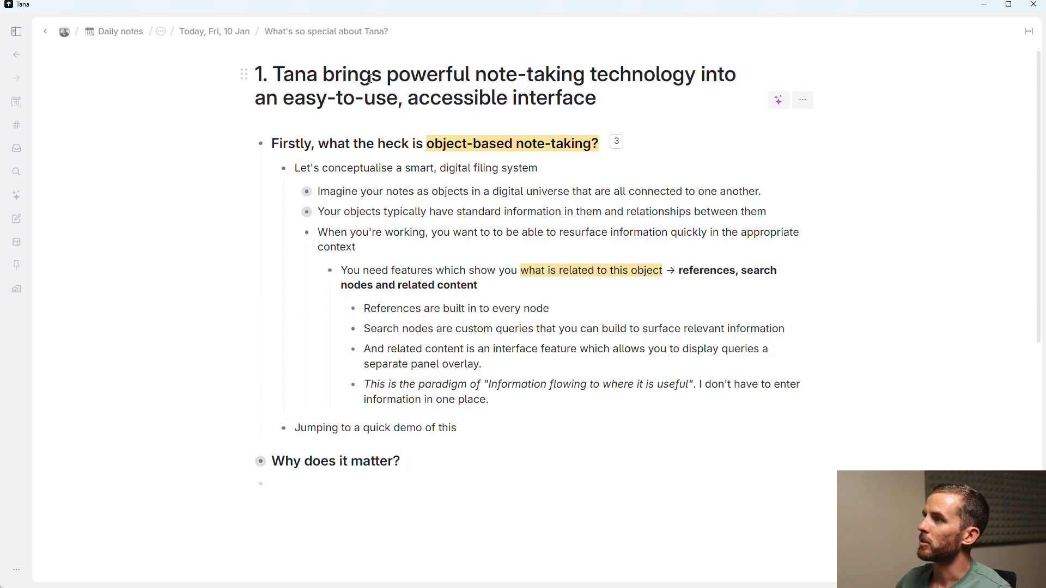
left_click(324, 30)
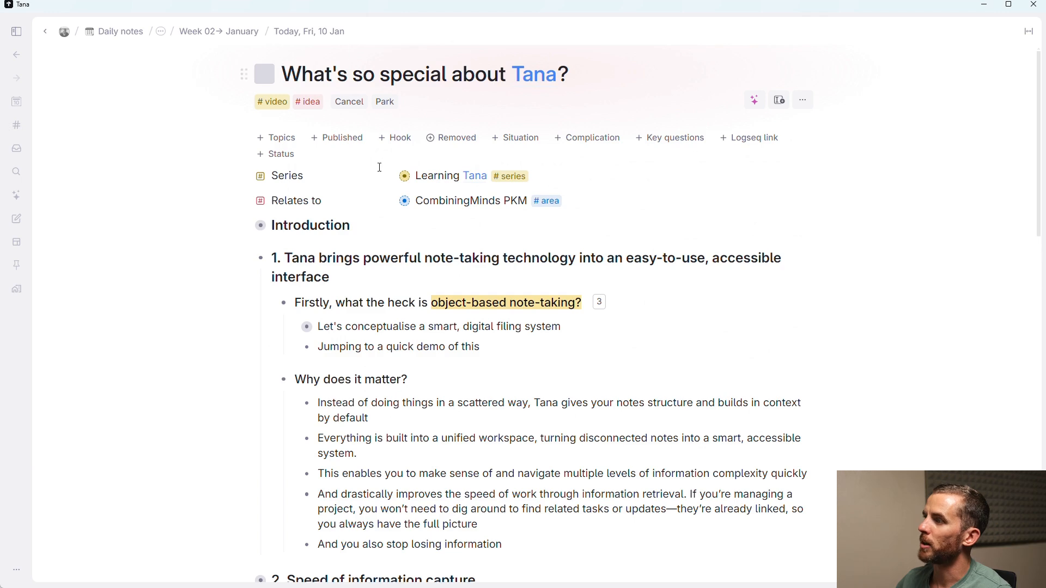
scroll("down", 3)
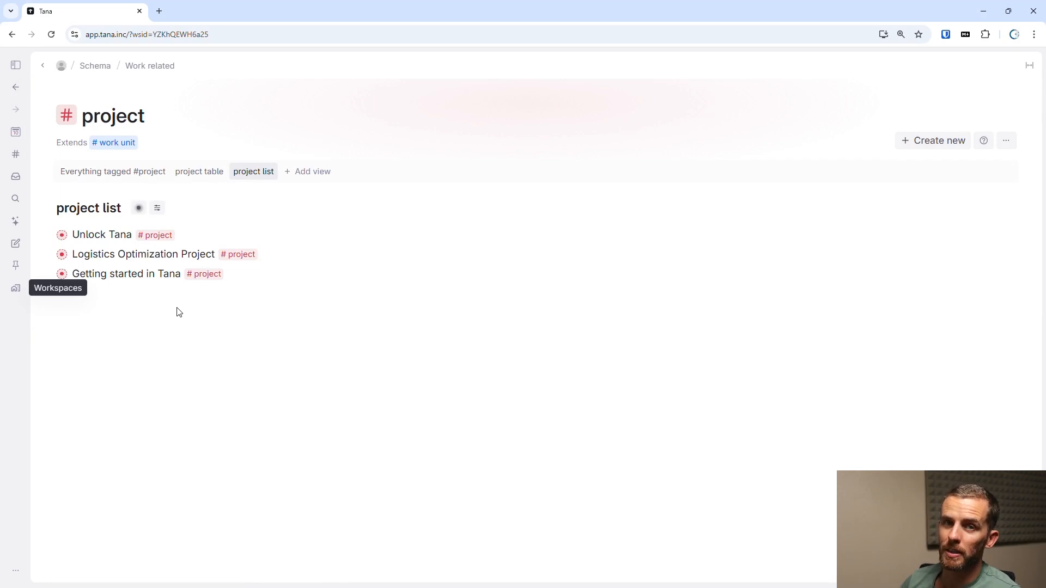
mouse_move(159, 172)
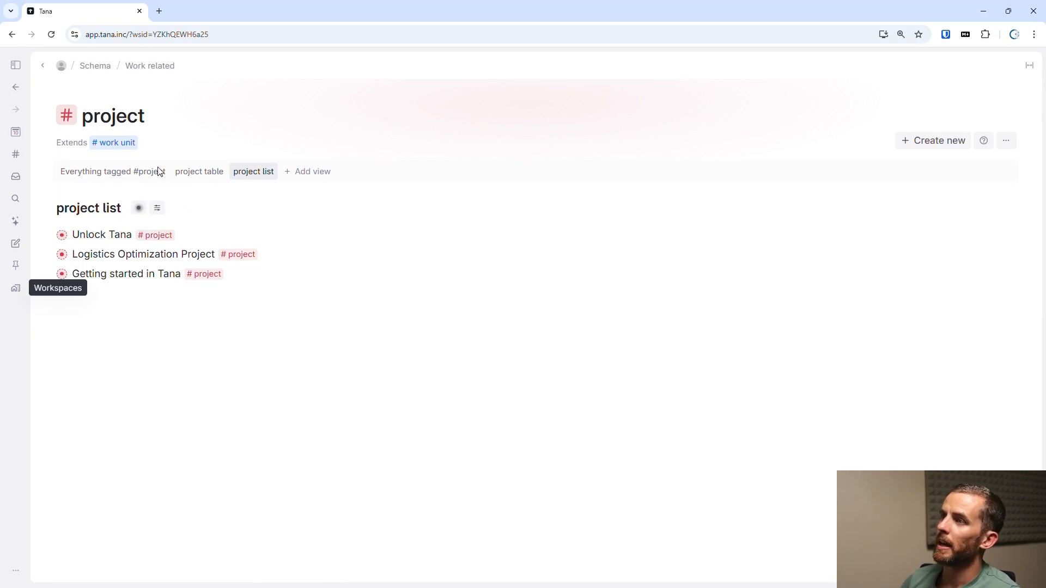
mouse_move(137, 110)
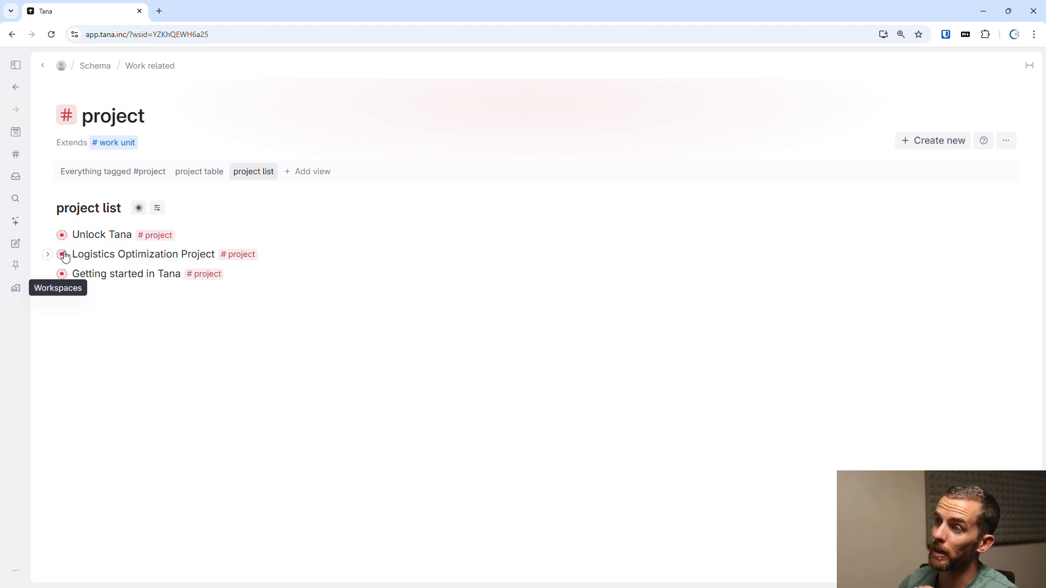
Step: Open the Logistics Optimization Project from the #project list
left_click(143, 255)
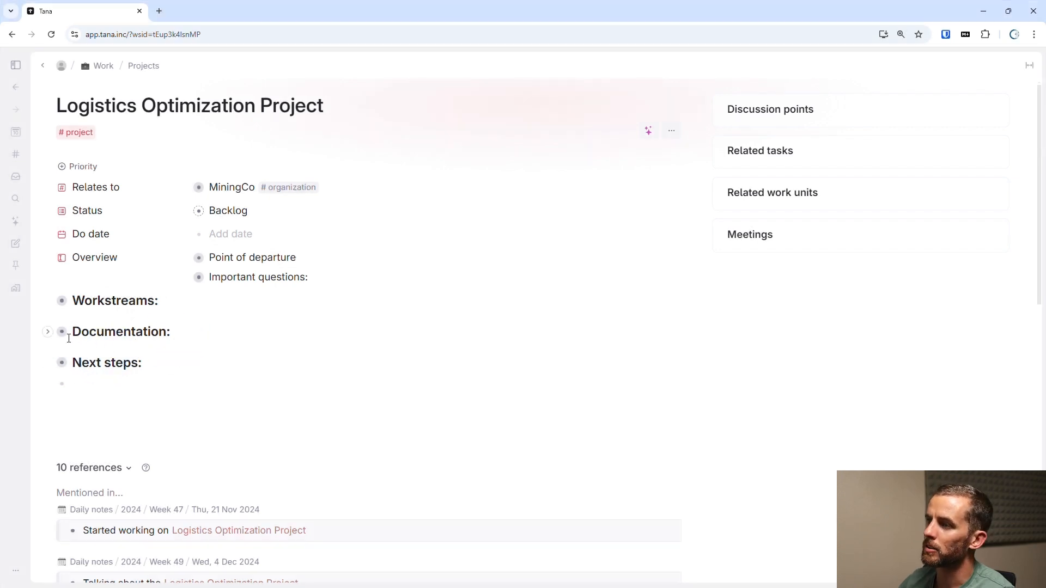
Step: Unfold the Documentation heading, then expand the Related tasks panel listing four waiting tasks
left_click(48, 332)
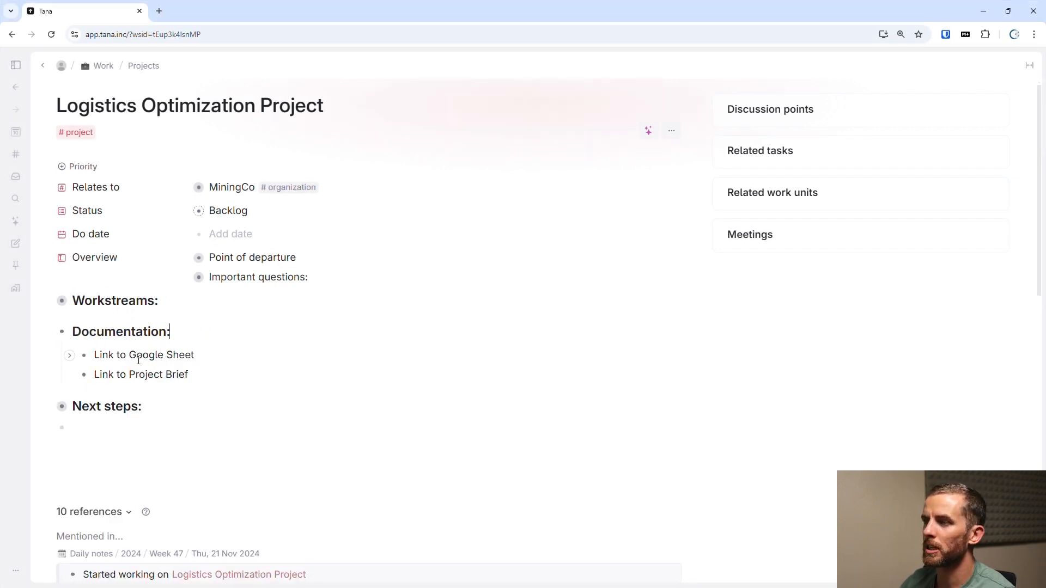
scroll("down", 3)
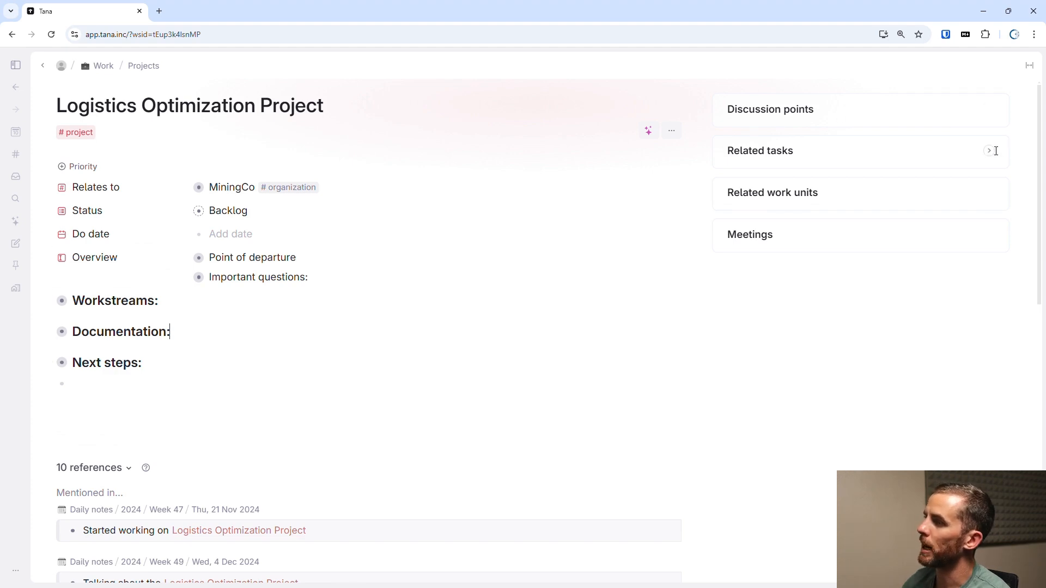
mouse_move(773, 192)
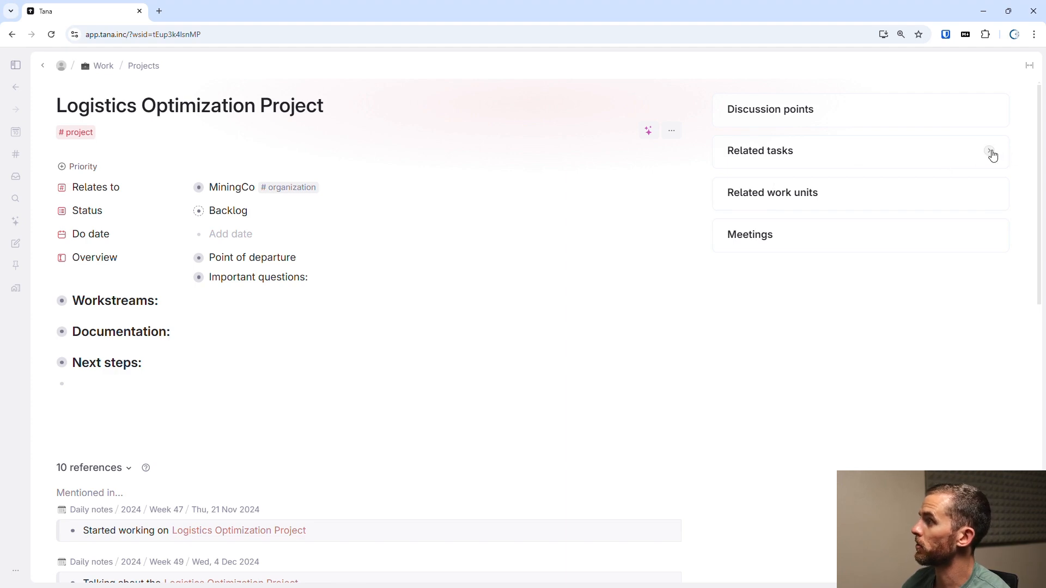
left_click(990, 152)
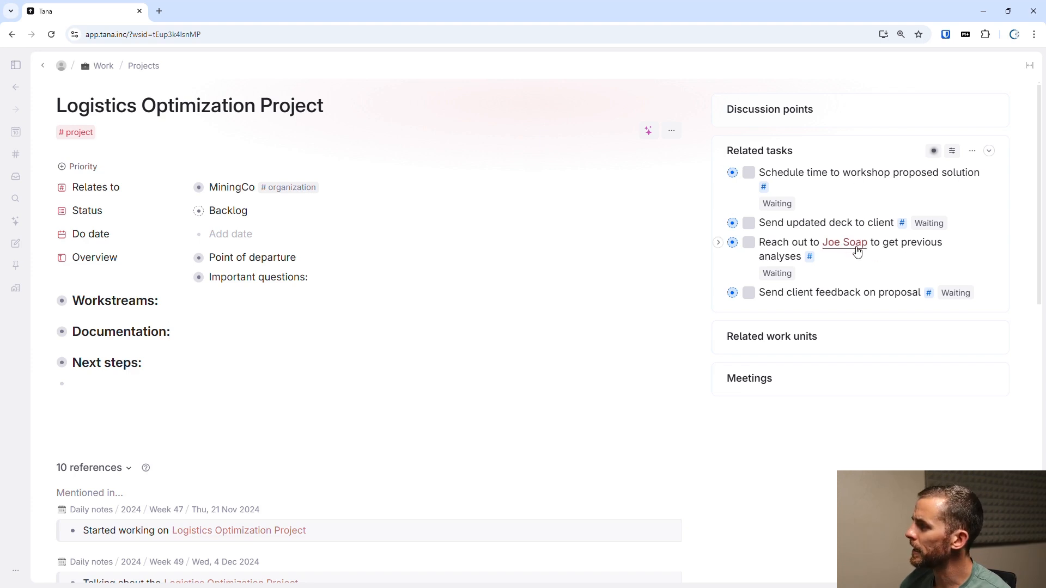
mouse_move(840, 244)
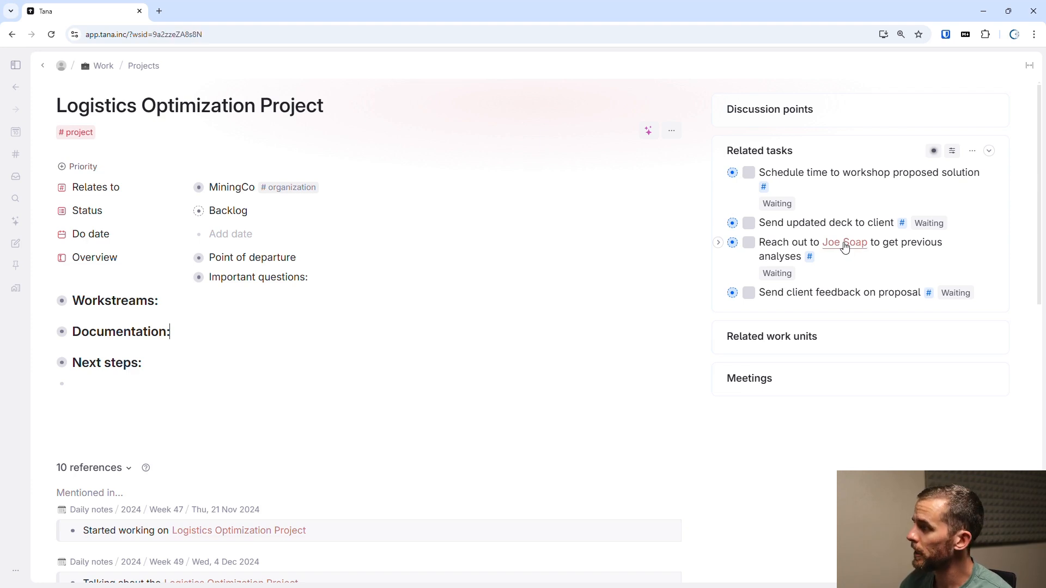
Step: Open the person linked in the outreach task, then their 'Latest pricing proposal' discussion point
left_click(843, 242)
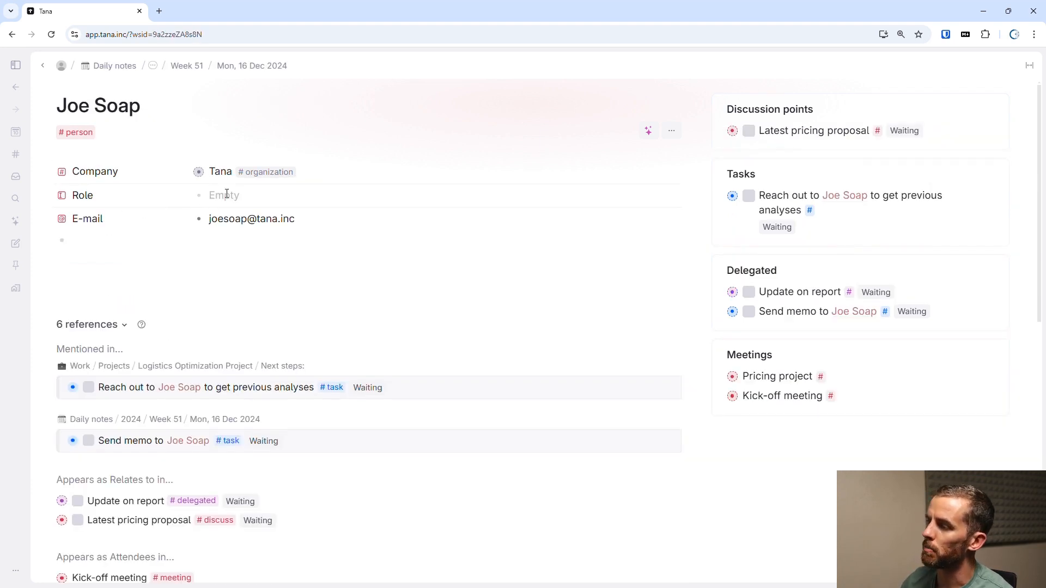
mouse_move(223, 378)
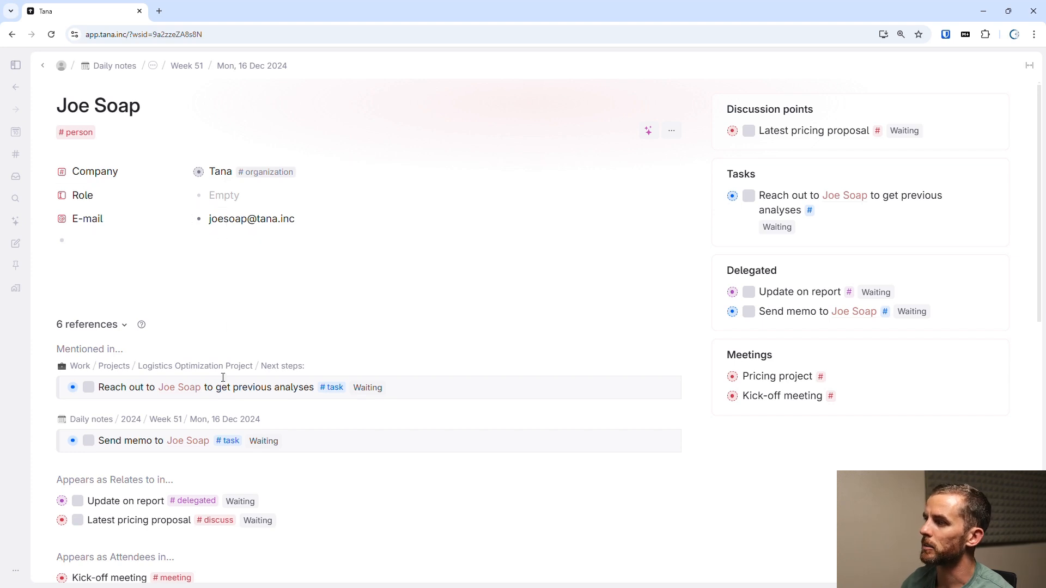
scroll("down", 3)
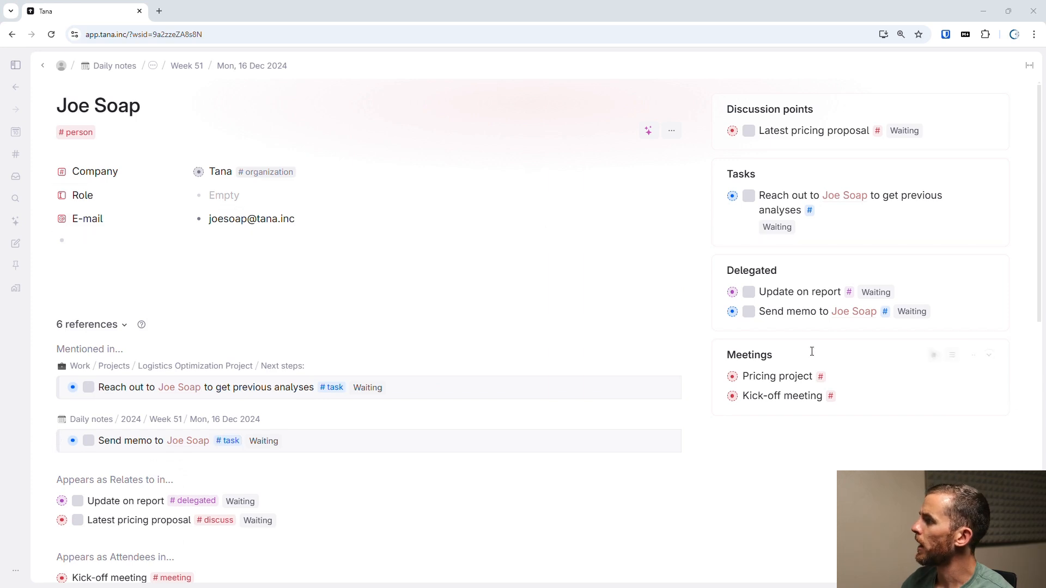
mouse_move(803, 120)
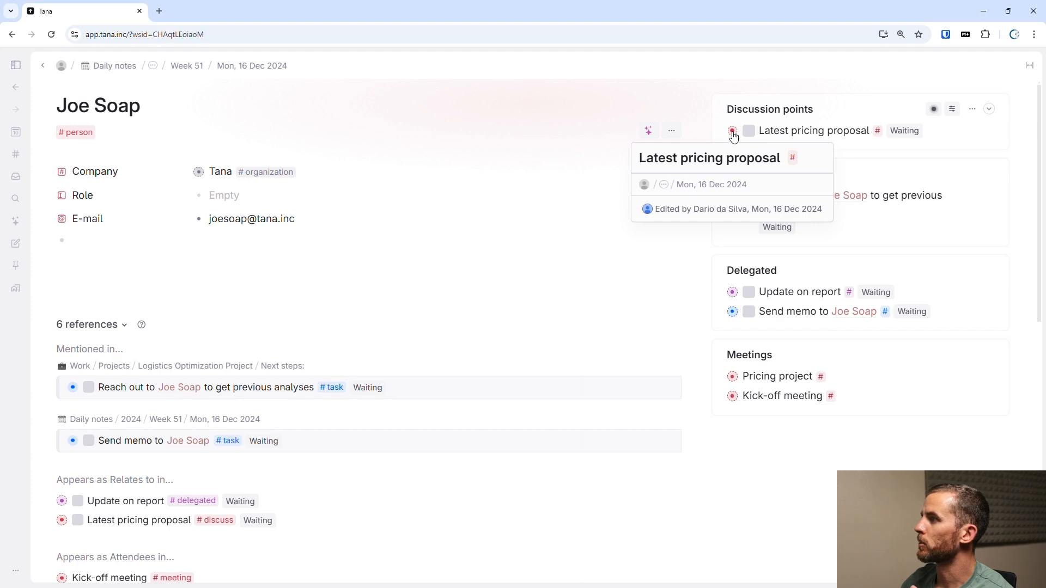
left_click(813, 131)
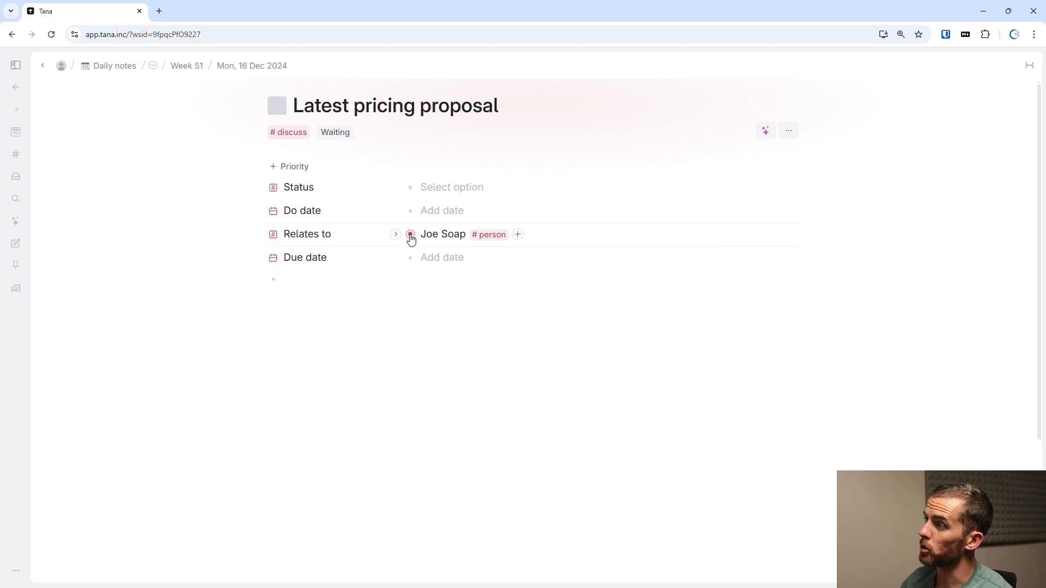
left_click(443, 234)
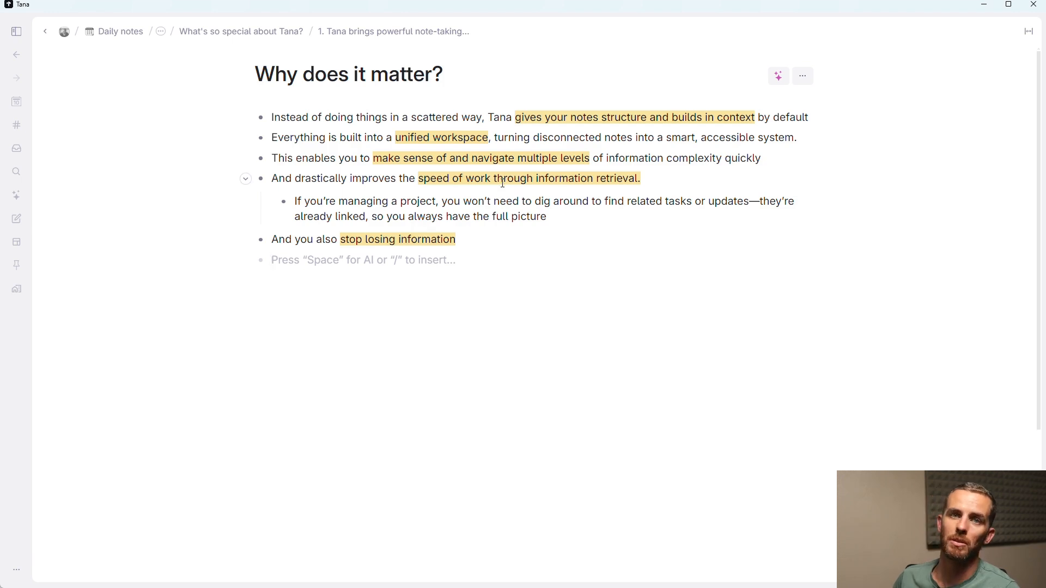
mouse_move(498, 187)
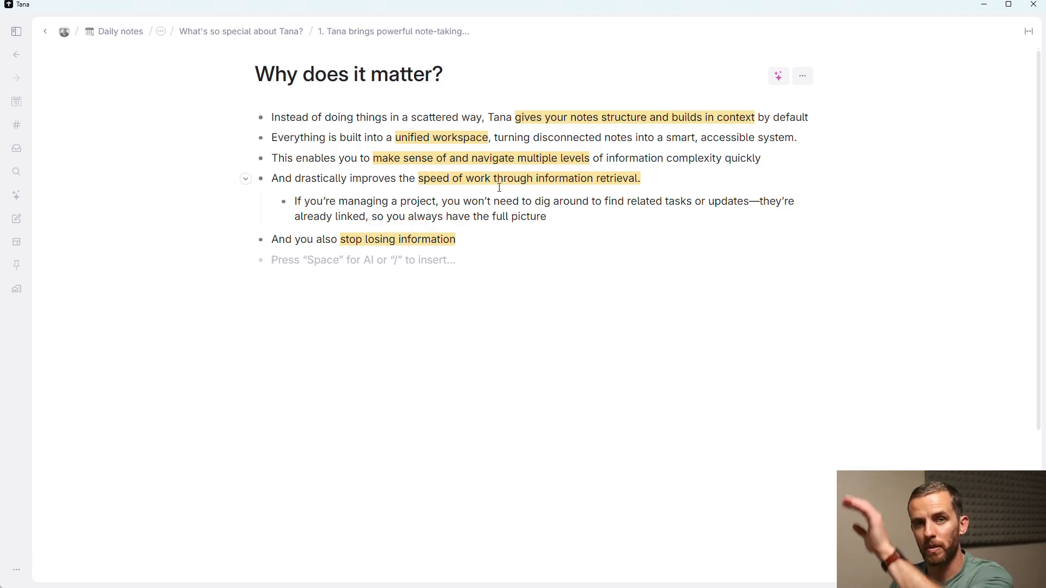
mouse_move(495, 183)
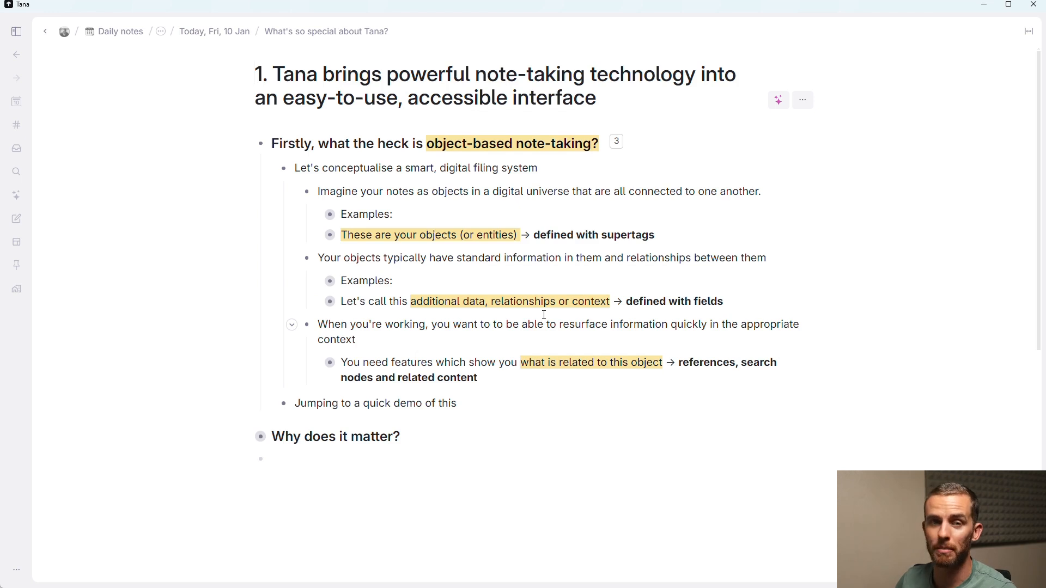
Step: Unfold the Voice driven approach to work section and start a # supertag entry under it
left_click(256, 76)
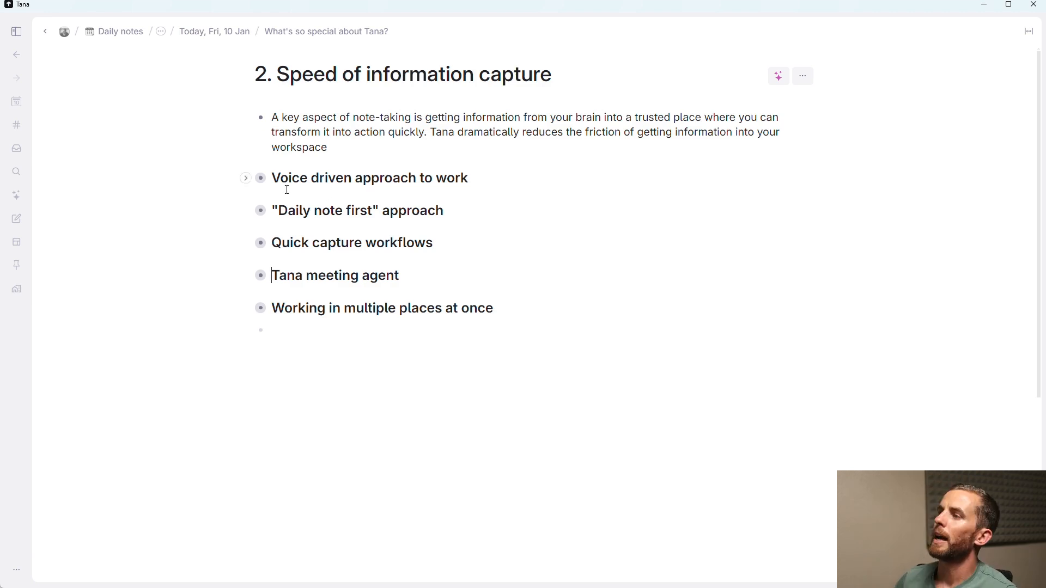
left_click(245, 177)
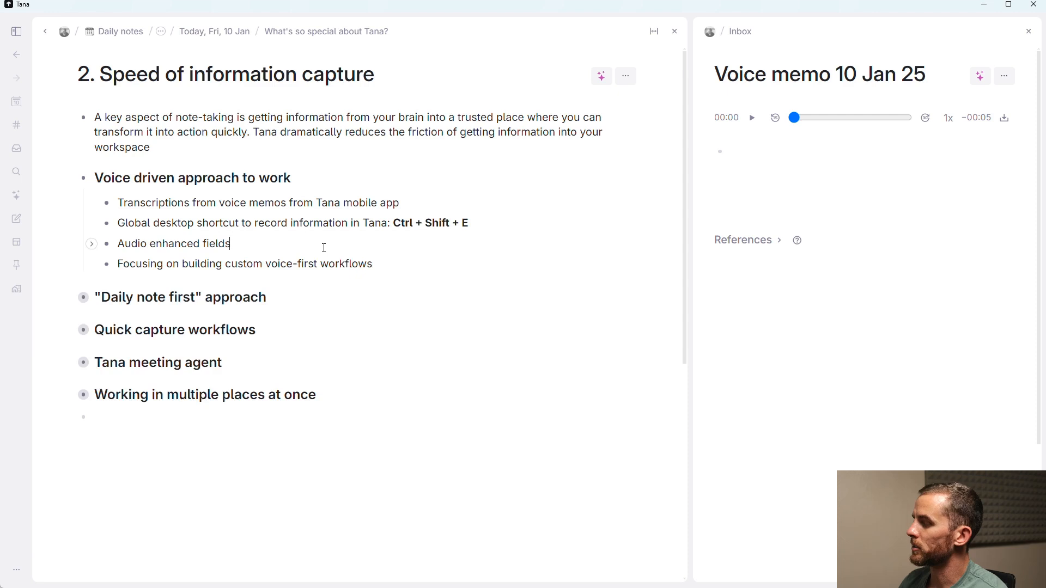
type("# email reply")
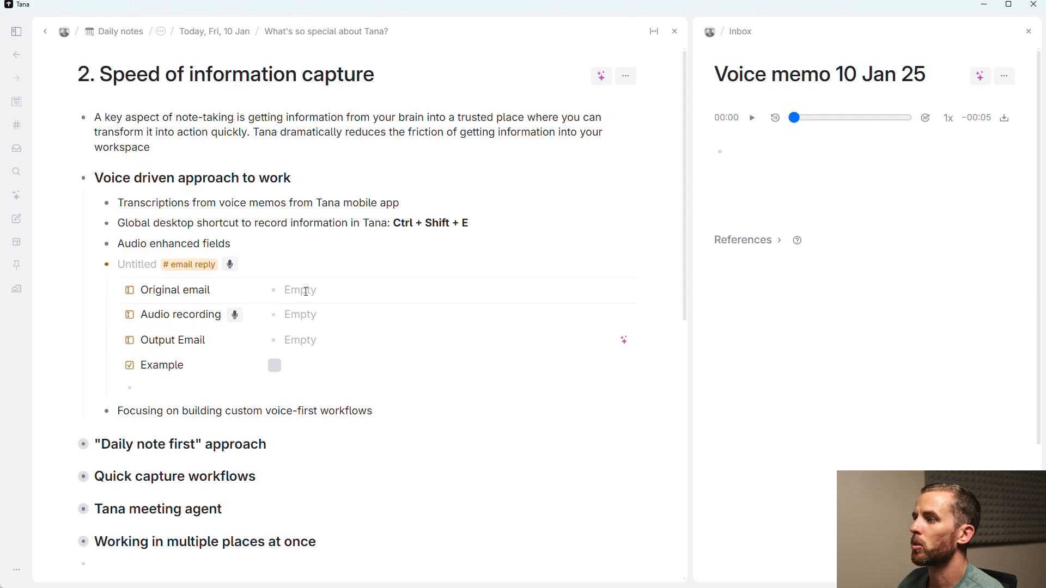
mouse_move(234, 315)
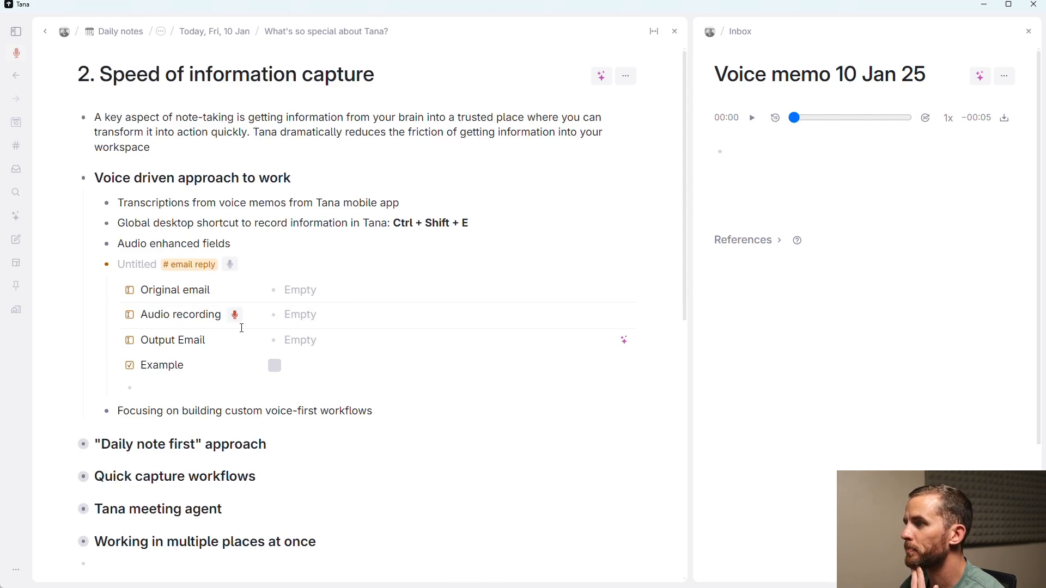
Step: Fill the email reply's Audio recording field with the transcription 'That goes red', then fold the node
type("That goes red. And there we go. It's working.")
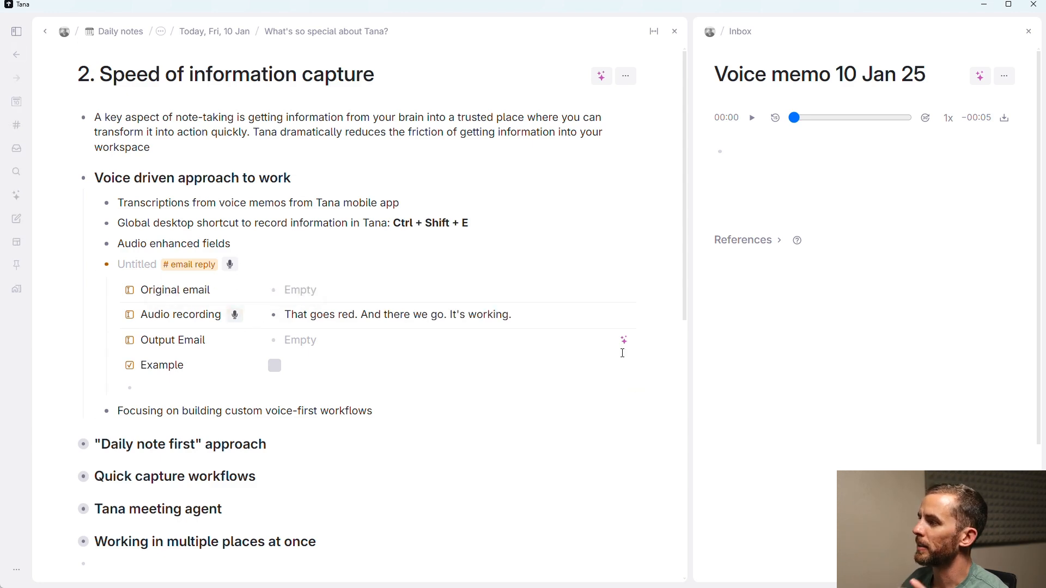
mouse_move(624, 340)
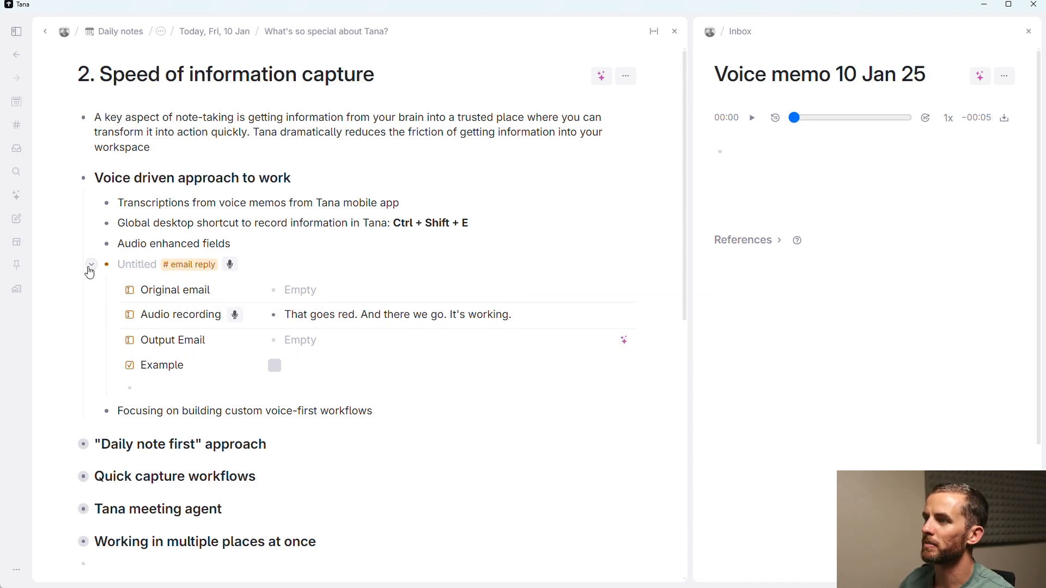
left_click(90, 264)
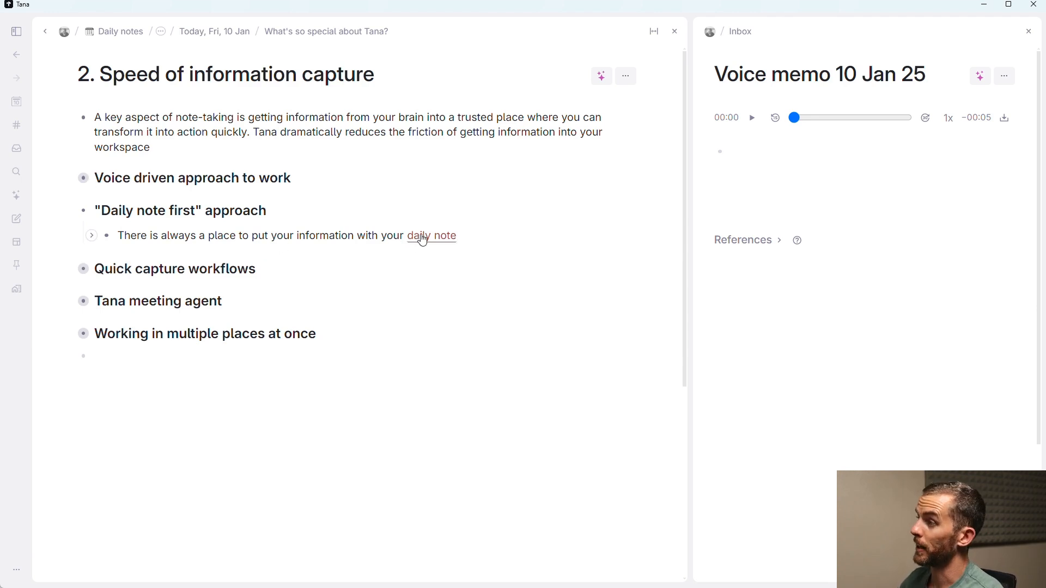
Step: Unfold Quick capture workflows and bring up the Quick add box with Ctrl+E
left_click(432, 236)
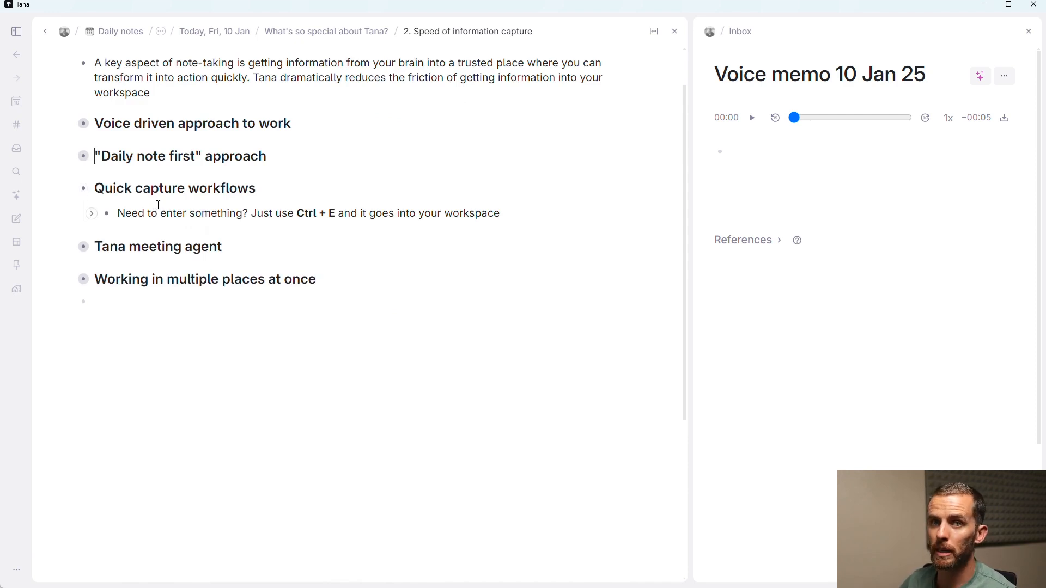
key("ctrl+e")
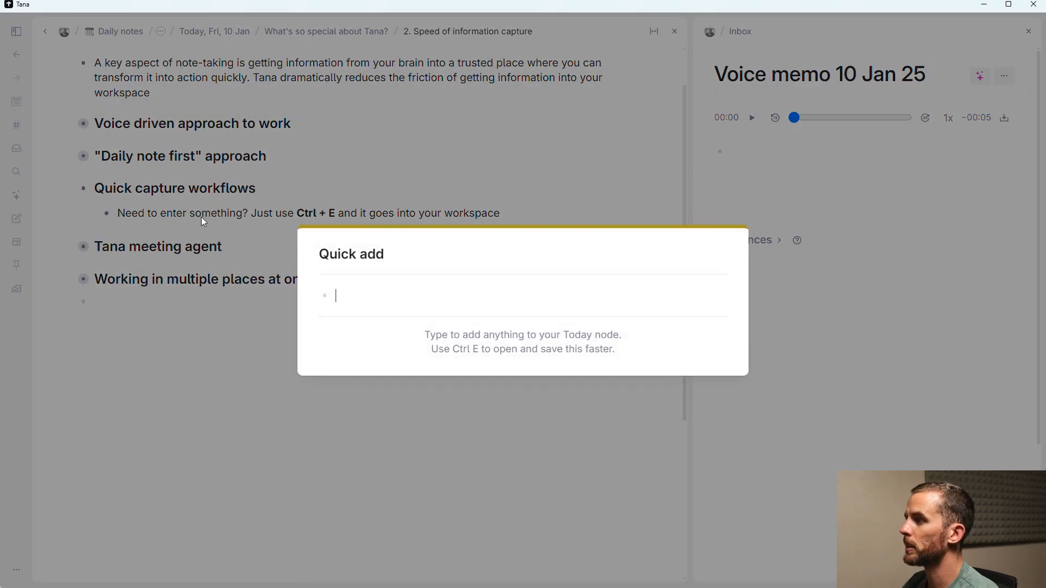
Step: Capture a task 'Add this task' due tomorrow and add it to today's note
type("Add this task")
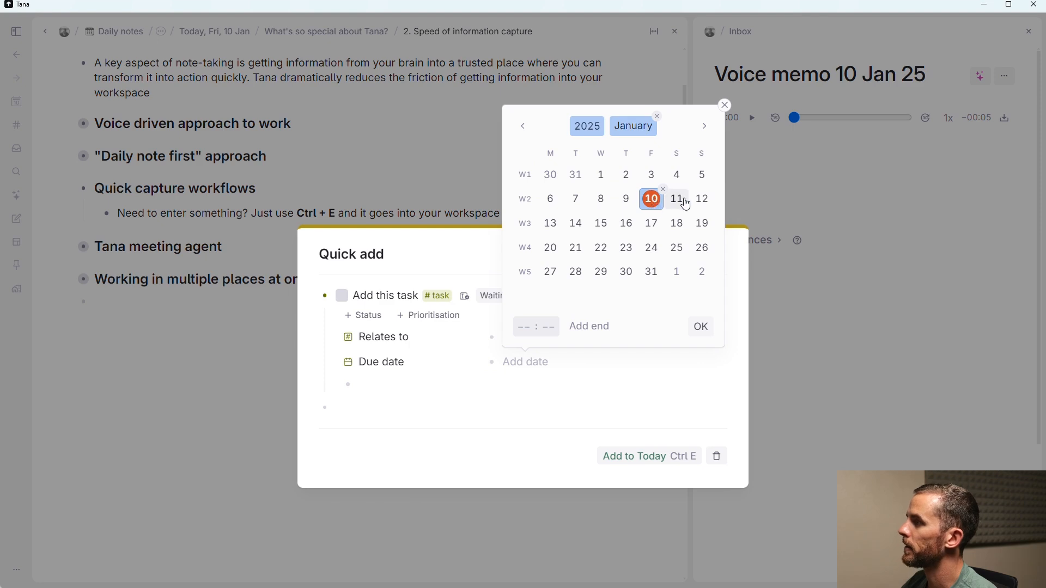
left_click(676, 198)
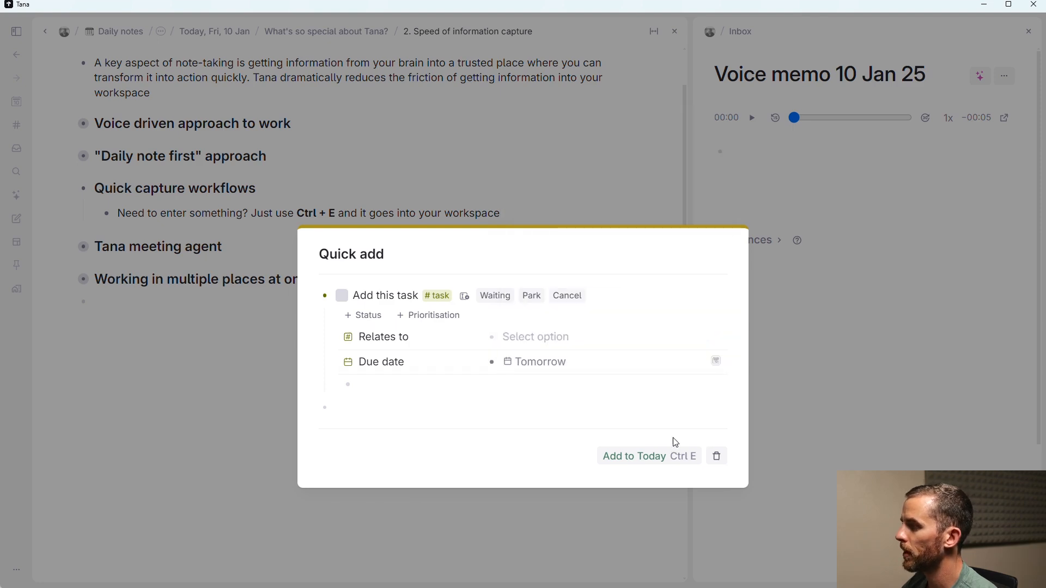
left_click(634, 456)
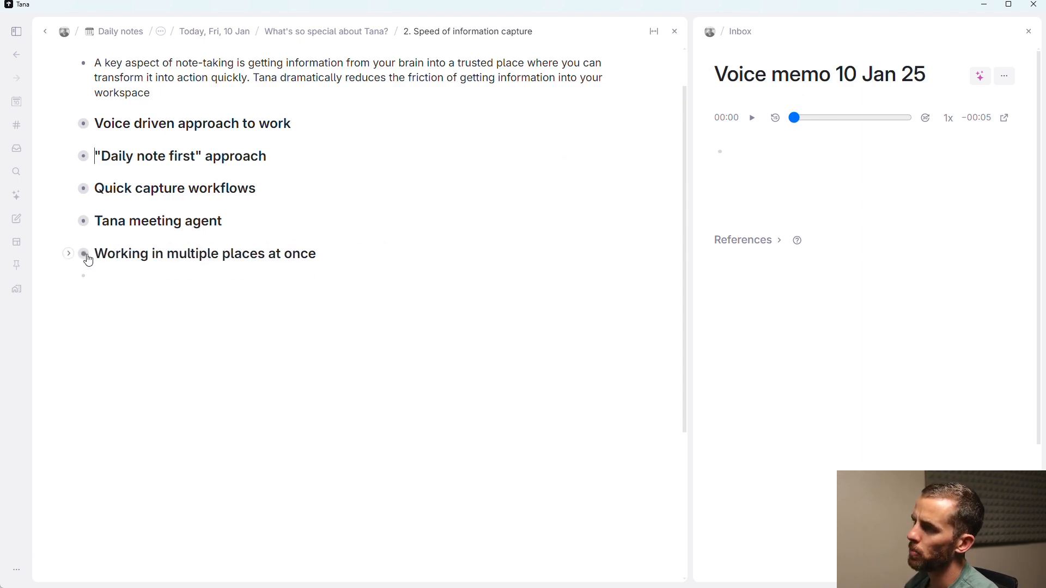
Step: Show 'Working in multiple places at once' and 'Tana meeting agent' in extra panels
left_click(84, 253)
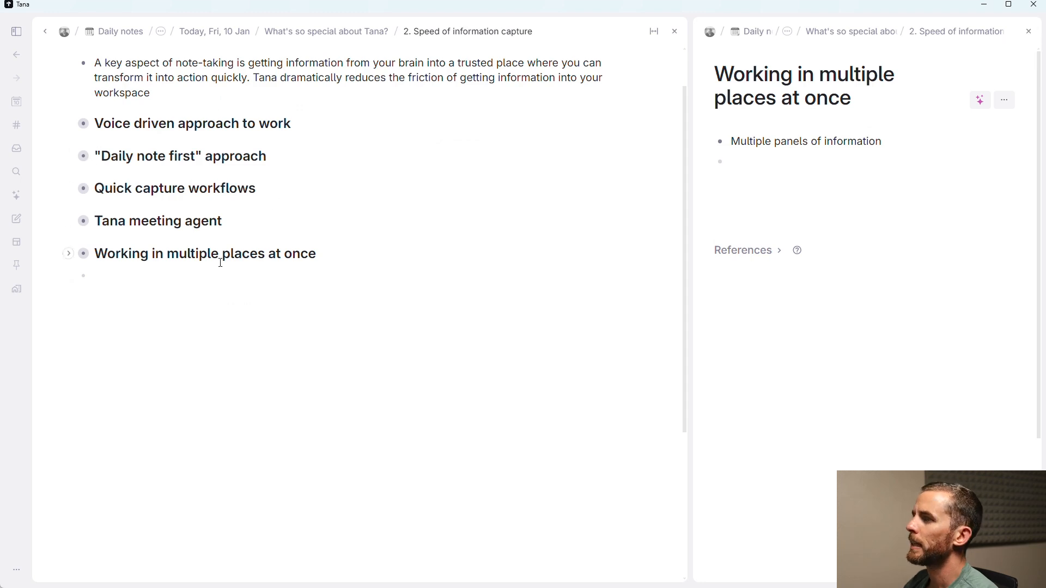
mouse_move(83, 221)
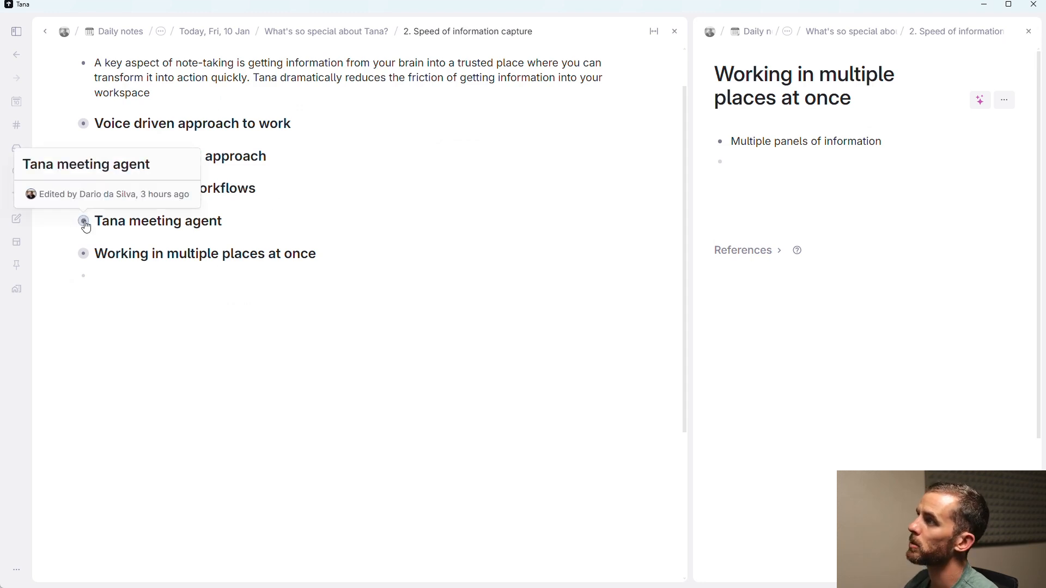
left_click(83, 221)
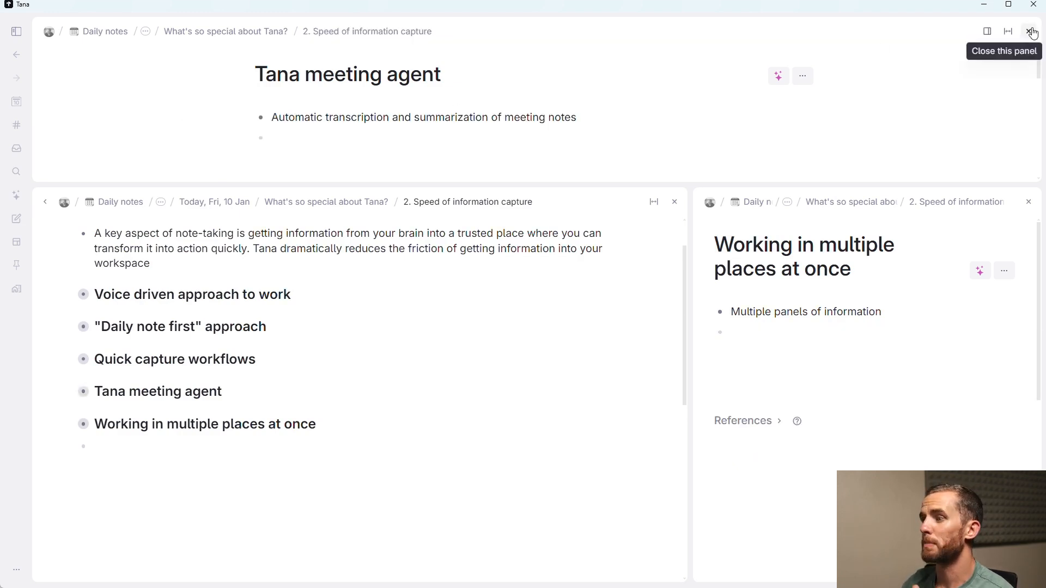
Step: Close both extra panels and navigate to section 3, Powerful integrations and features
left_click(1031, 30)
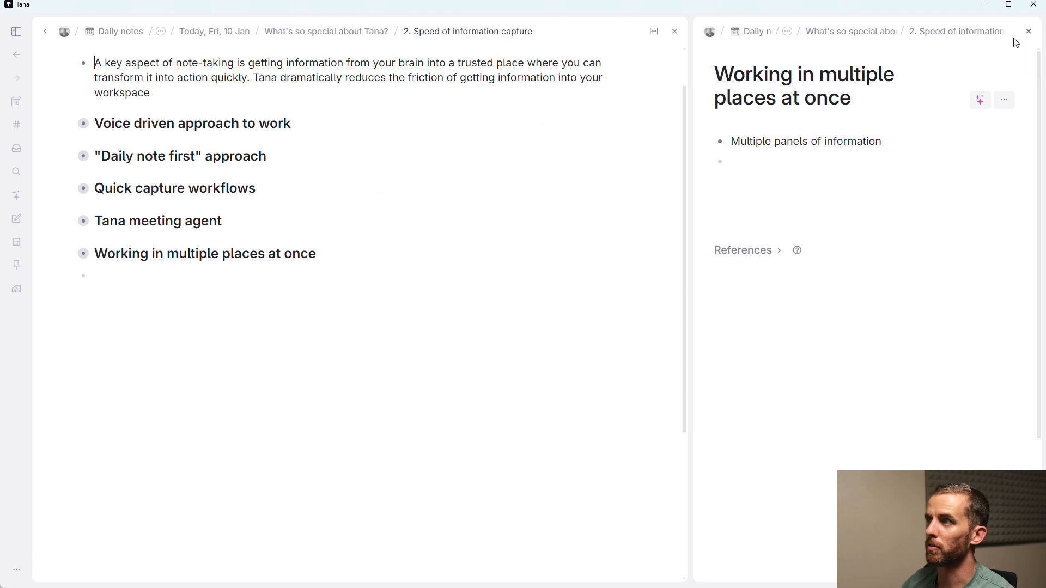
left_click(1027, 31)
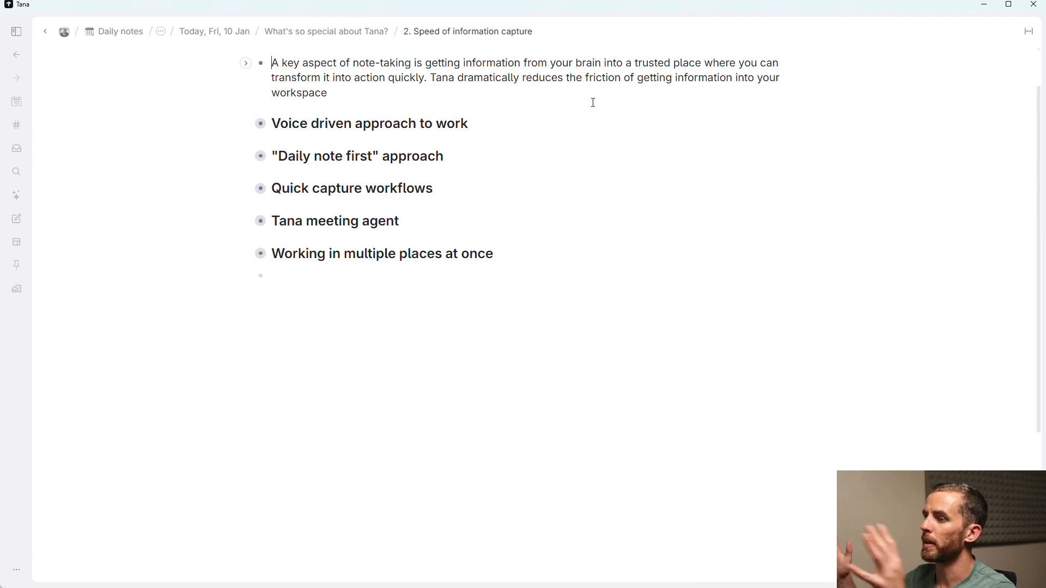
left_click(468, 31)
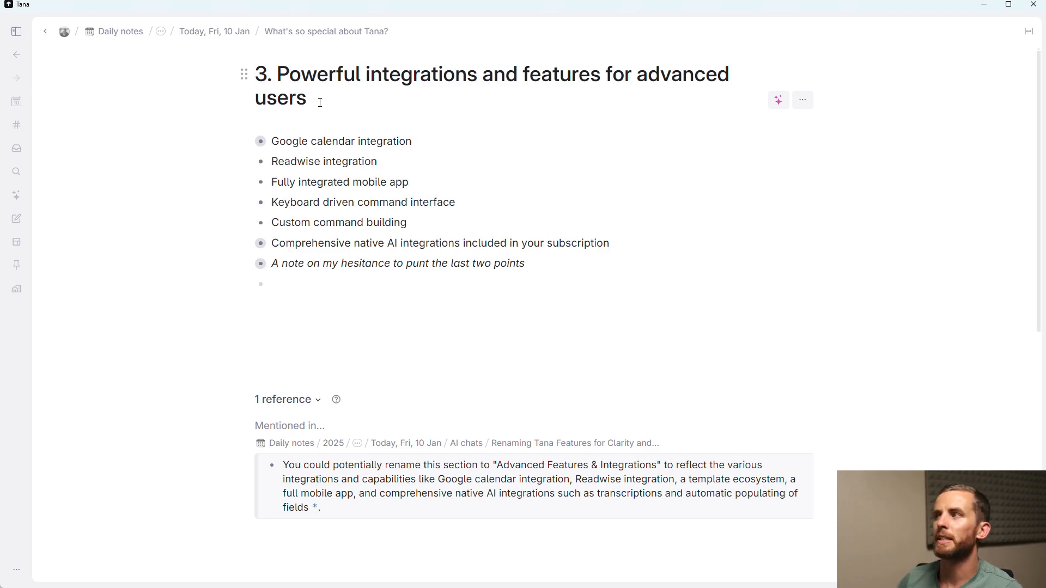
mouse_move(325, 99)
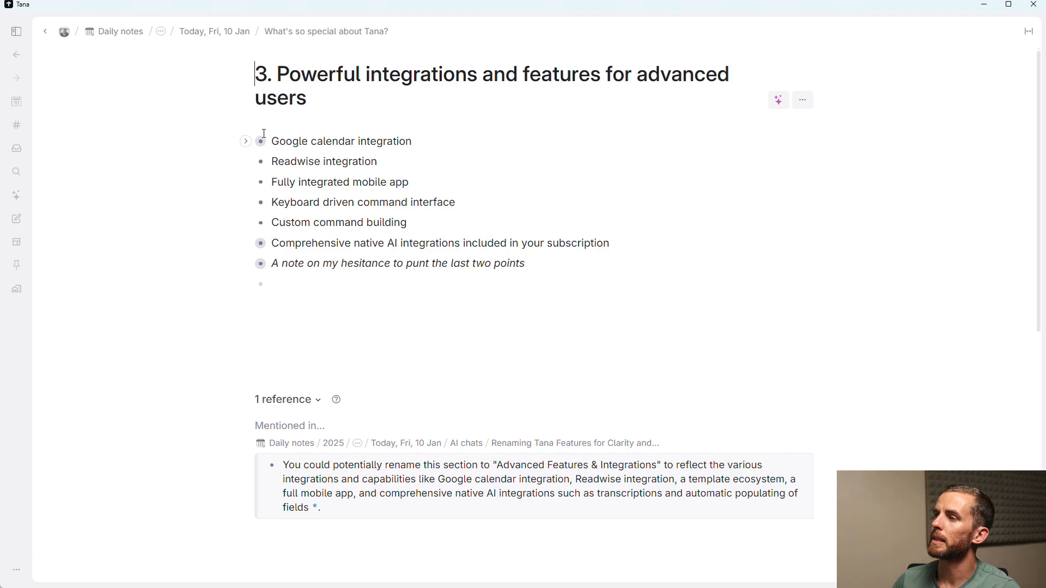
mouse_move(246, 140)
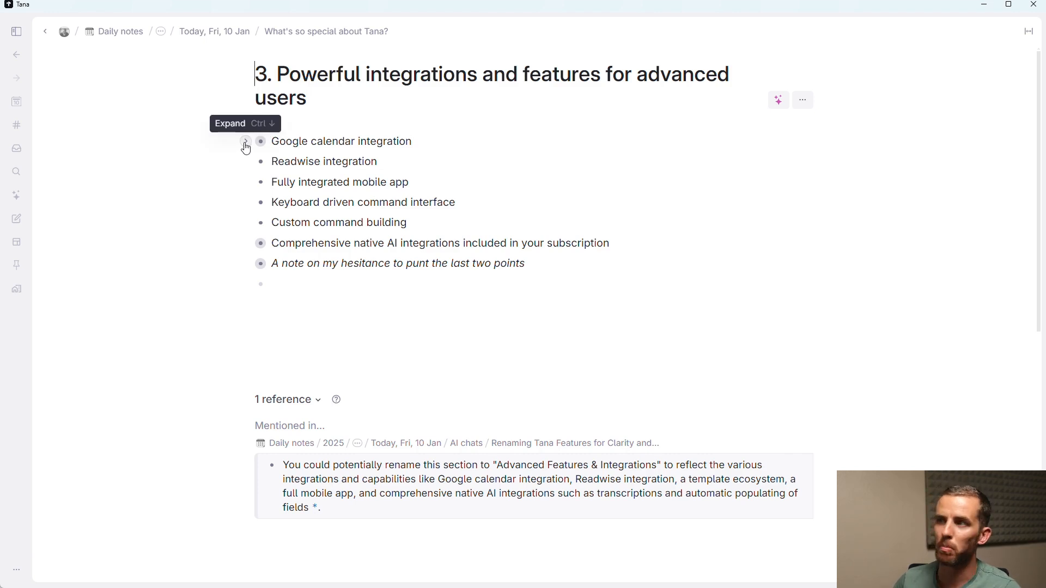
Step: Expand the Google calendar integration item before showing today's daily note agenda
left_click(245, 146)
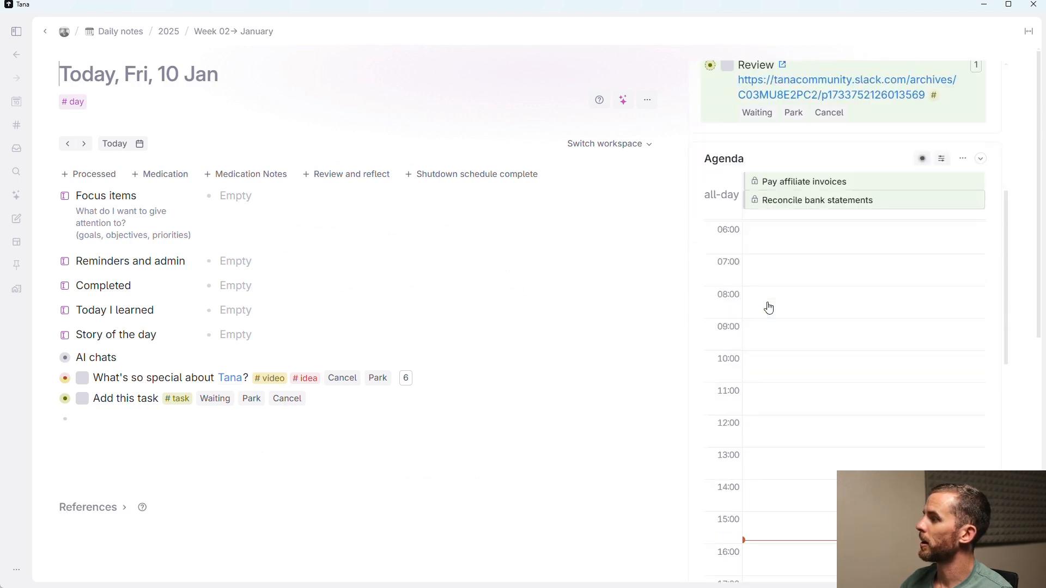
Step: Scroll the Agenda and select an event before returning to section 3
scroll("down", 3)
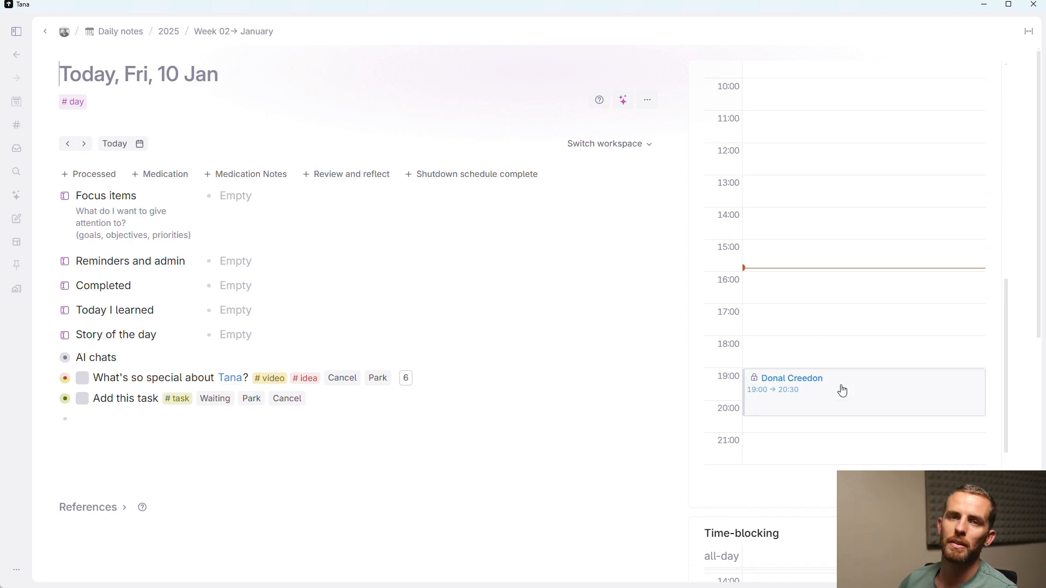
left_click(158, 378)
type("Find nodes")
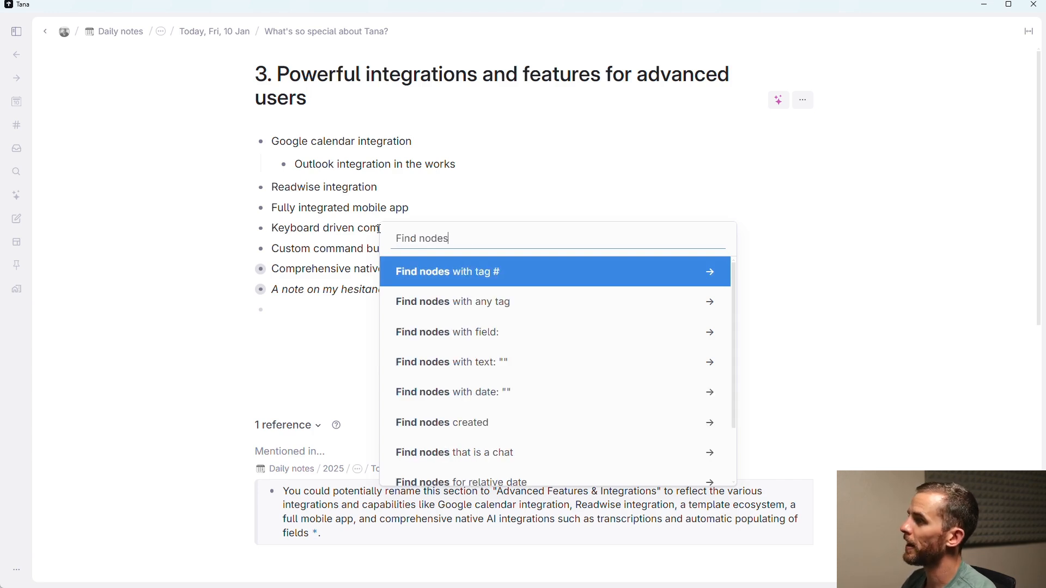
Step: Dismiss the Find nodes command list with Escape
key("Escape")
type("Chatting with your data")
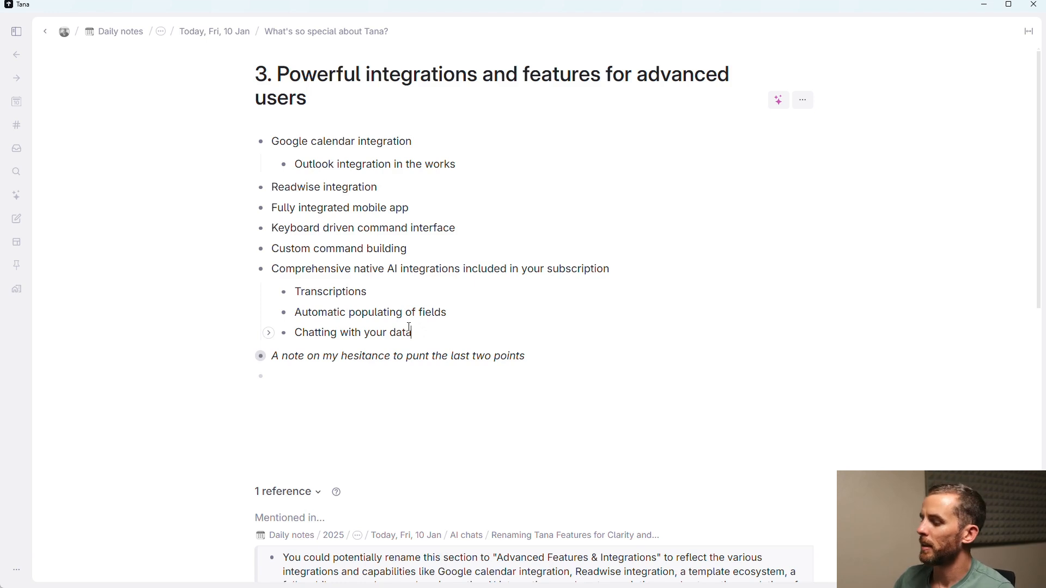
Step: Start an AI chat asking 'What is the capital of Norway?', answered with Oslo
key("Enter")
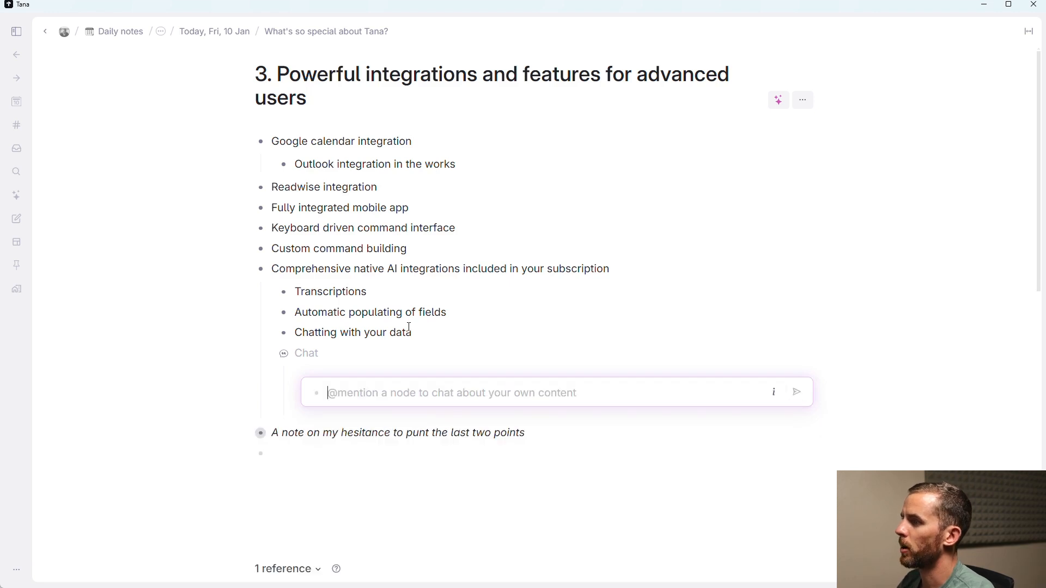
type("What is")
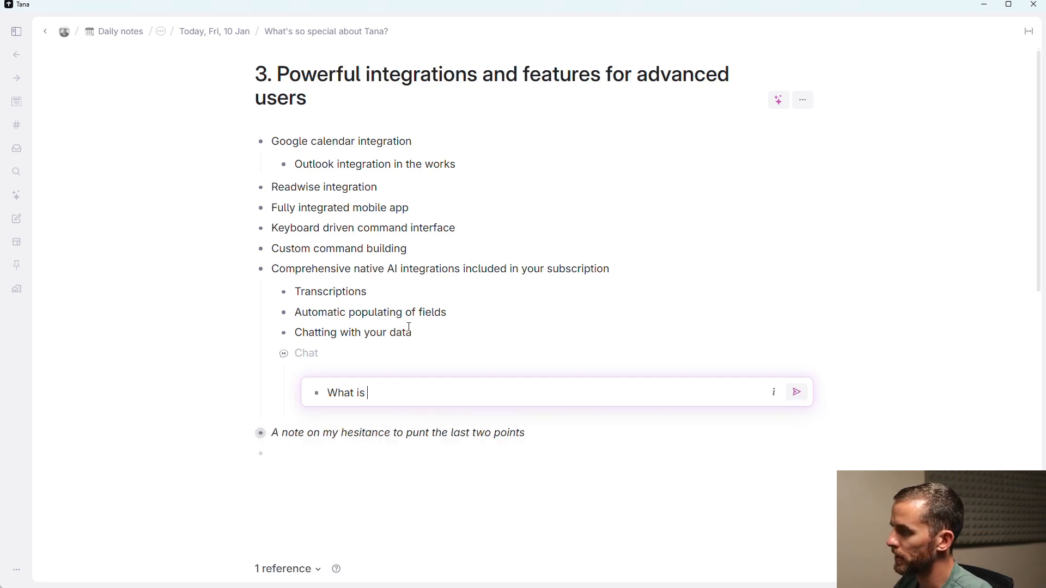
type("the capital of N")
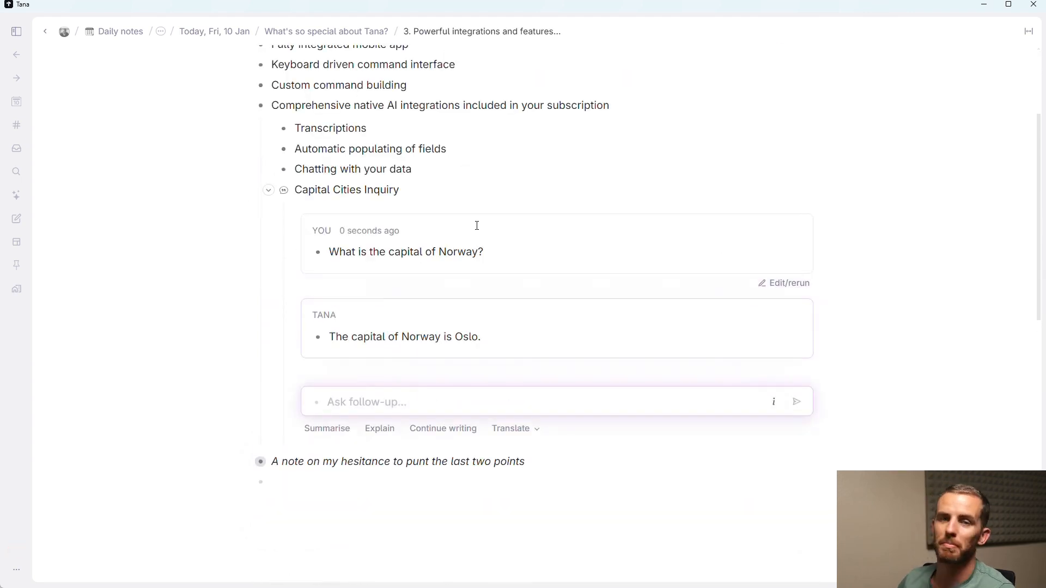
mouse_move(464, 226)
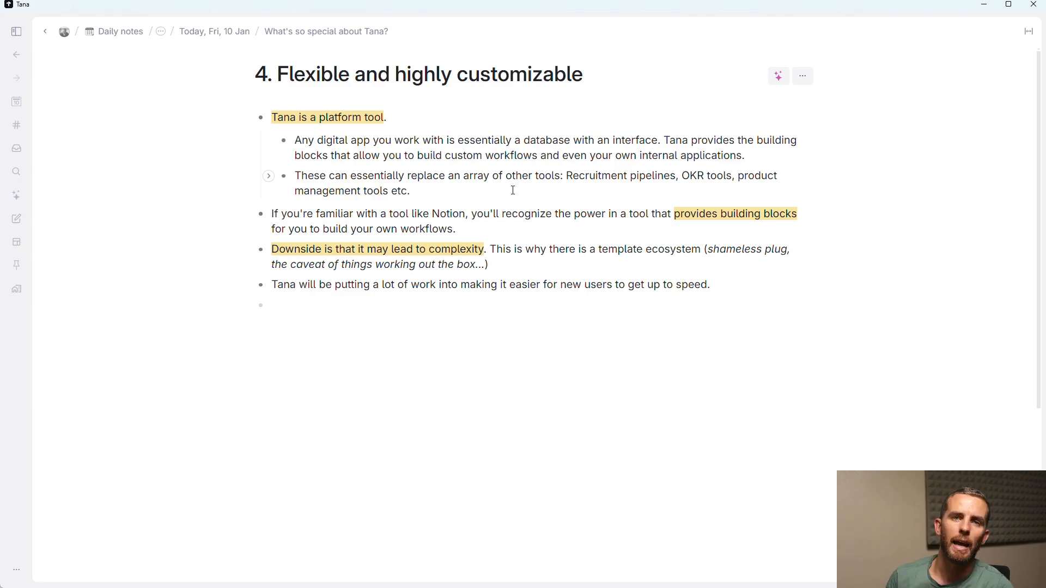
Step: Place the cursor at the end of section 4's last sub-bullet, Tana is a platform tool
left_click(409, 190)
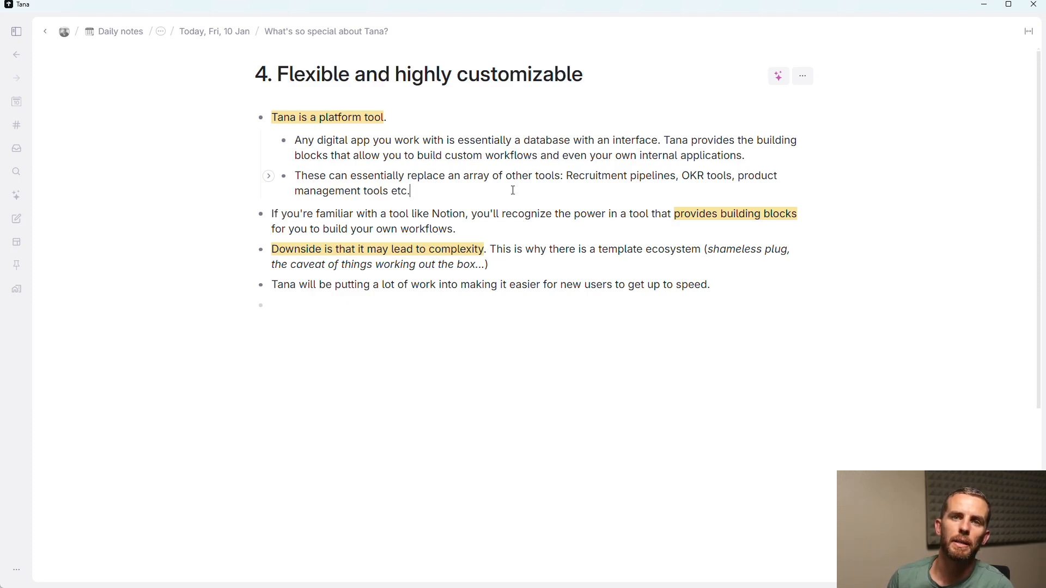